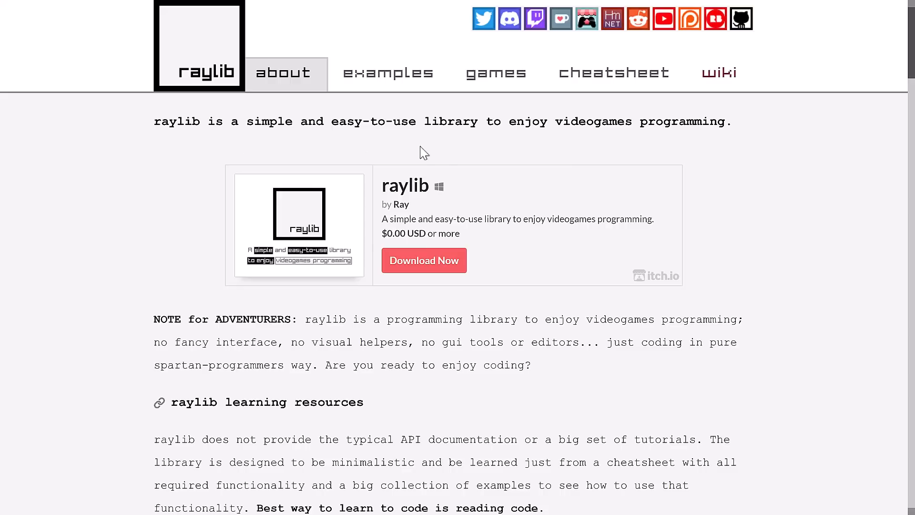
pyautogui.moveTo(442, 158)
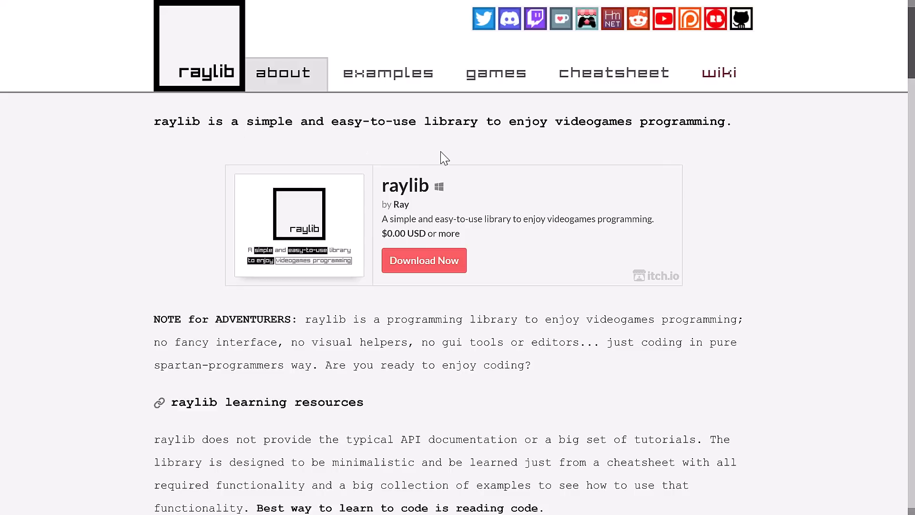
pyautogui.moveTo(298, 47)
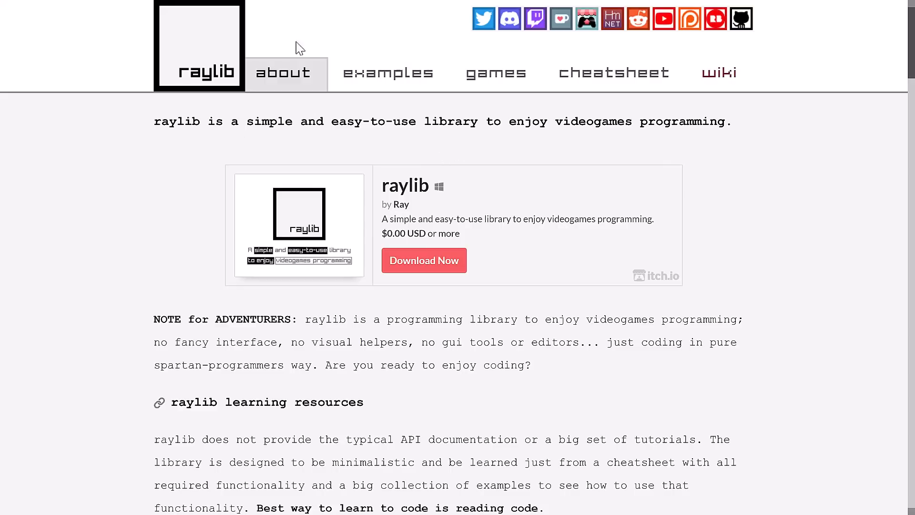
pyautogui.moveTo(66, 31)
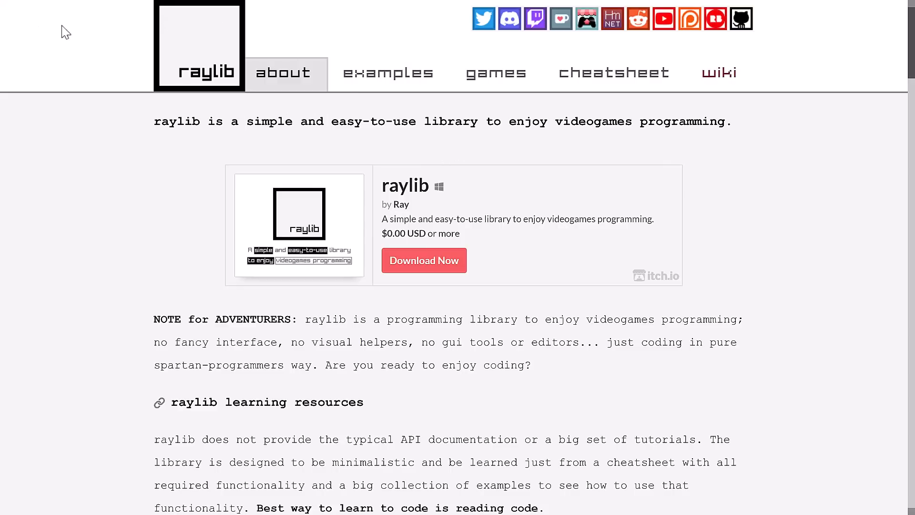
# Go full screen and scroll the about page down to learning resources and raylib awards
pyautogui.press('F11')
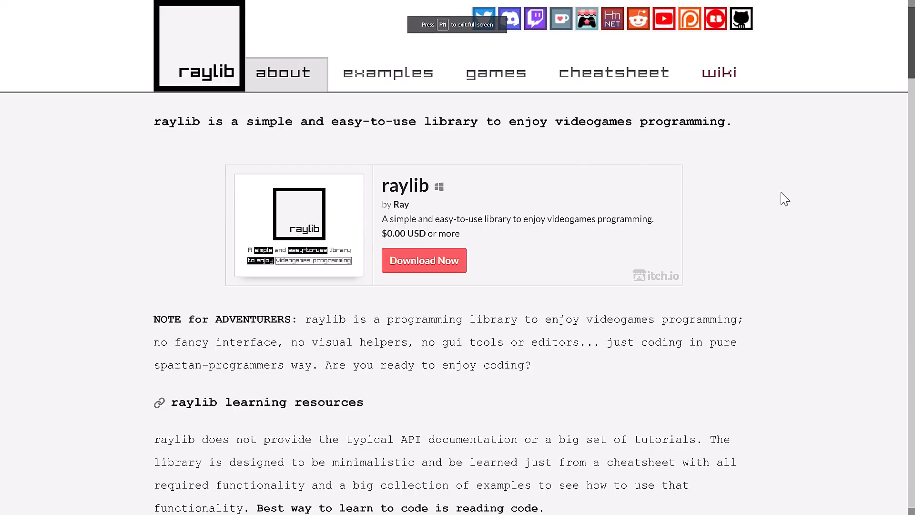
pyautogui.scroll(-3)
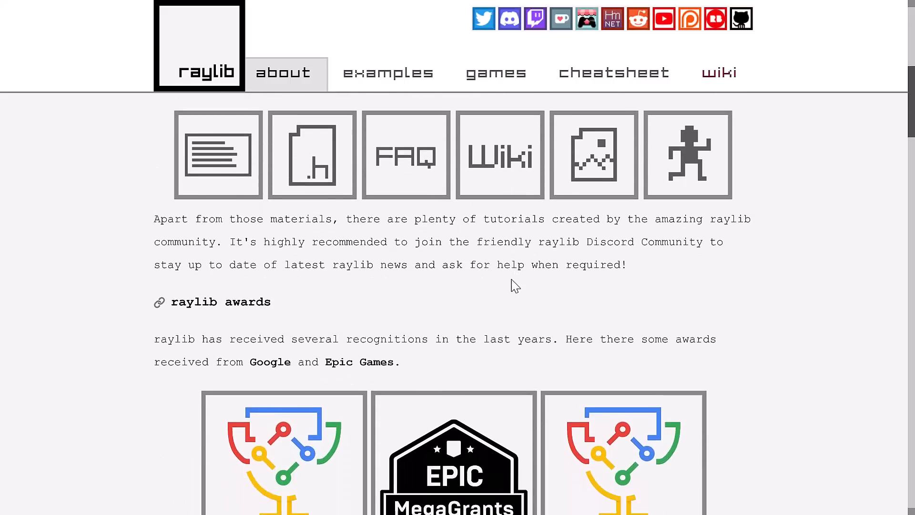
# Scroll past the awards and supported platforms to the language bindings section
pyautogui.scroll(-3)
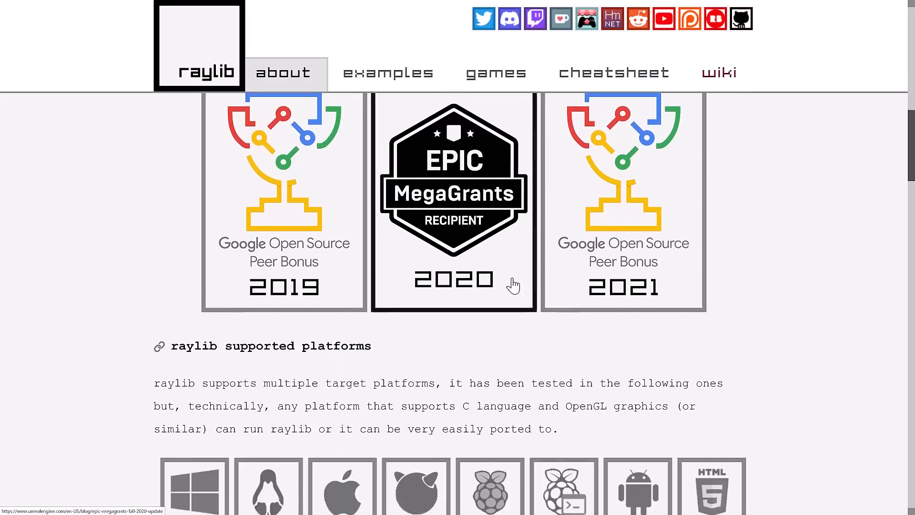
pyautogui.scroll(-3)
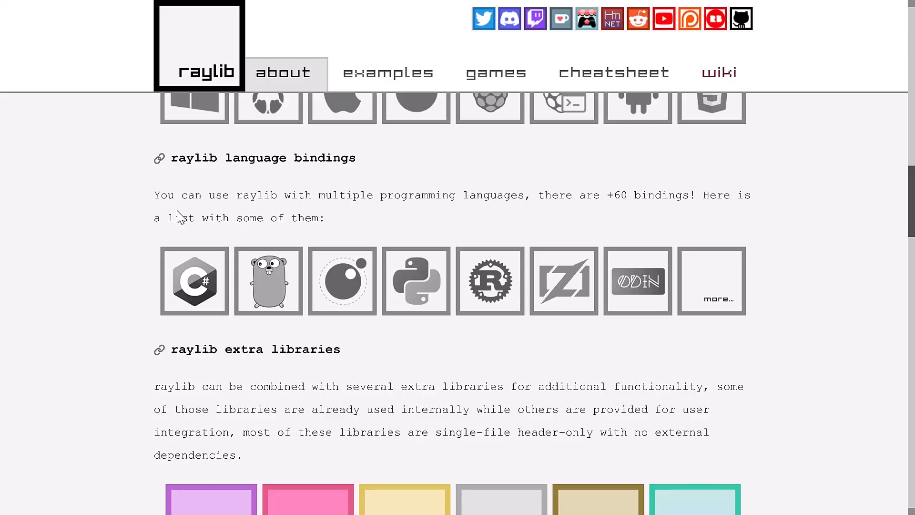
pyautogui.moveTo(611, 204)
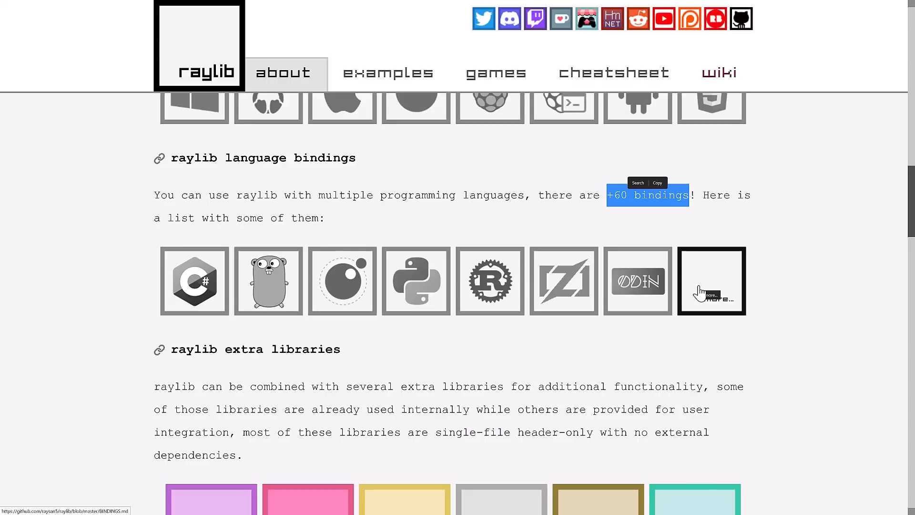
pyautogui.moveTo(706, 289)
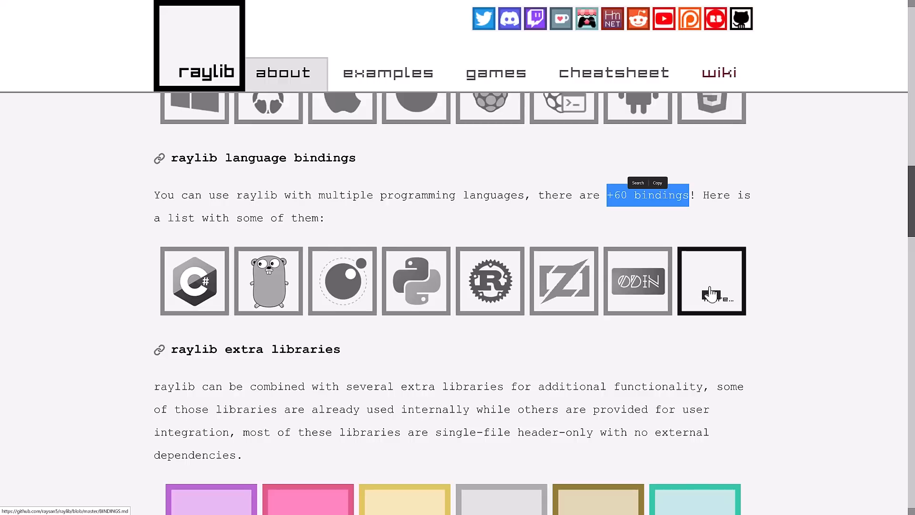
# Scroll past extra libraries to the technologies tools grid and the community section
pyautogui.scroll(-3)
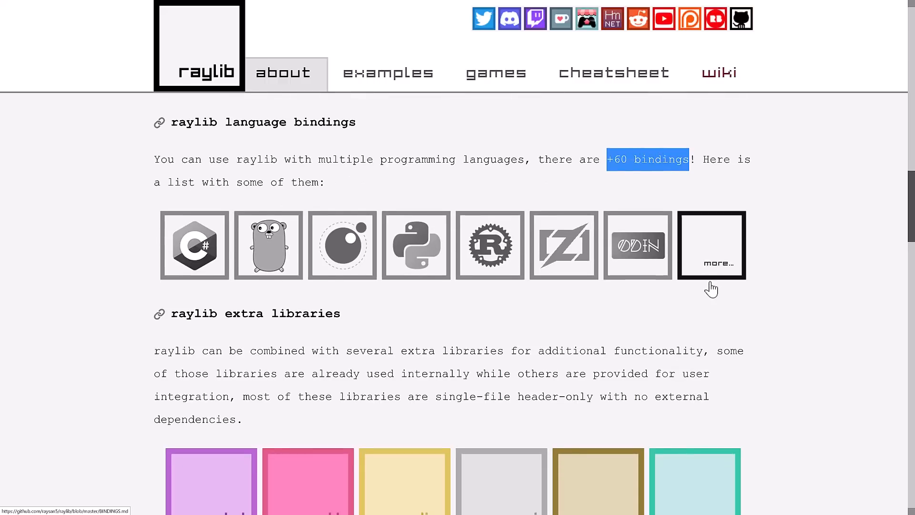
pyautogui.scroll(-3)
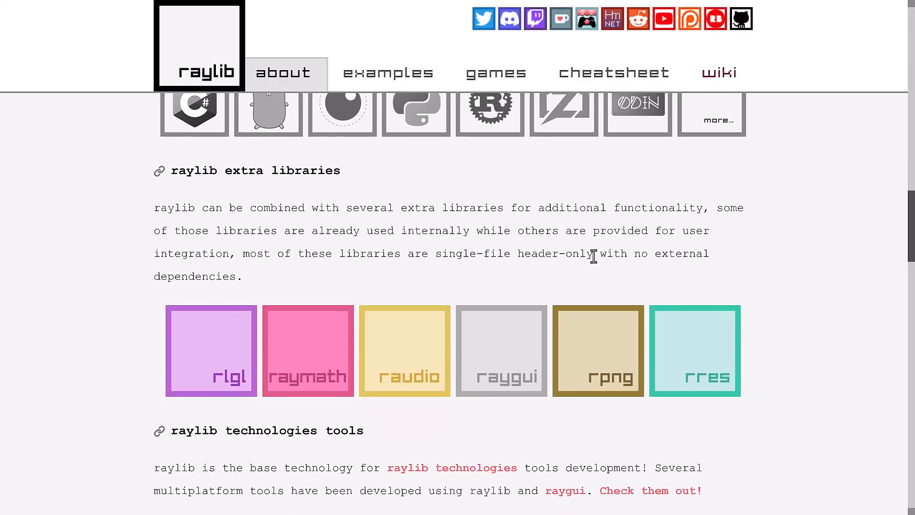
pyautogui.moveTo(406, 281)
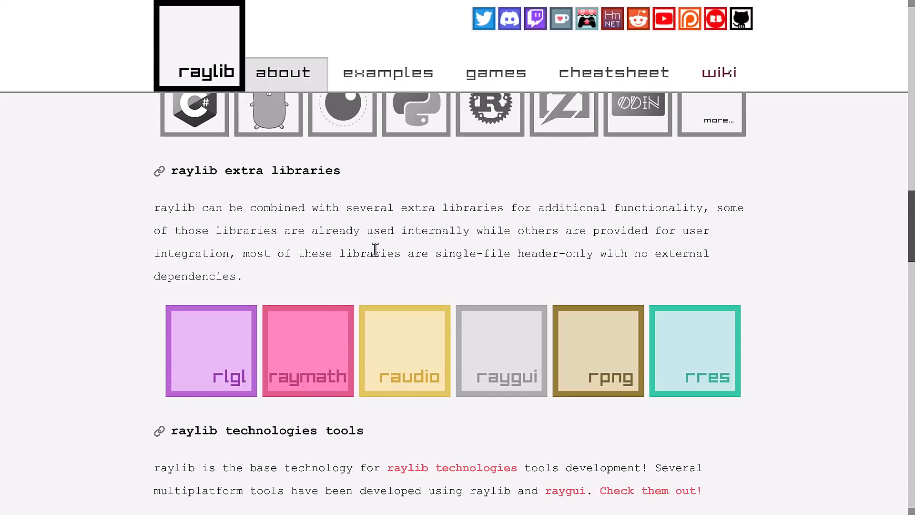
pyautogui.moveTo(372, 296)
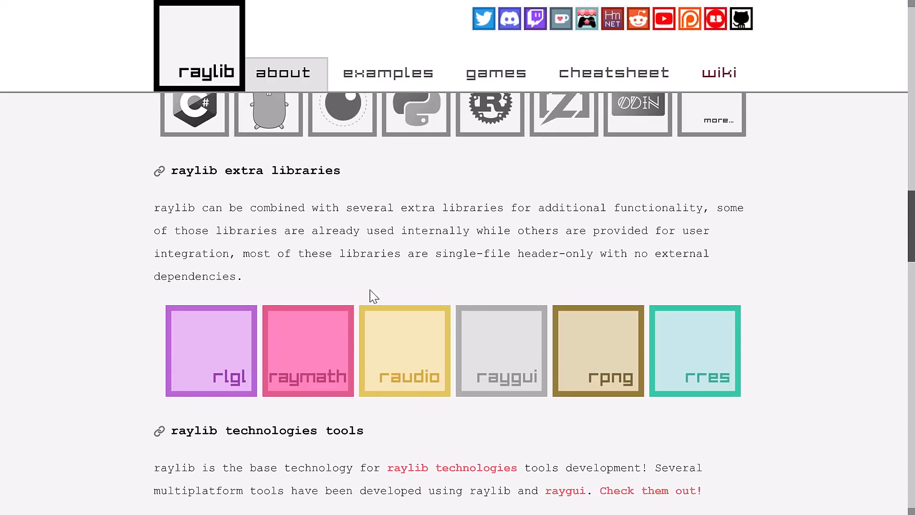
pyautogui.moveTo(308, 351)
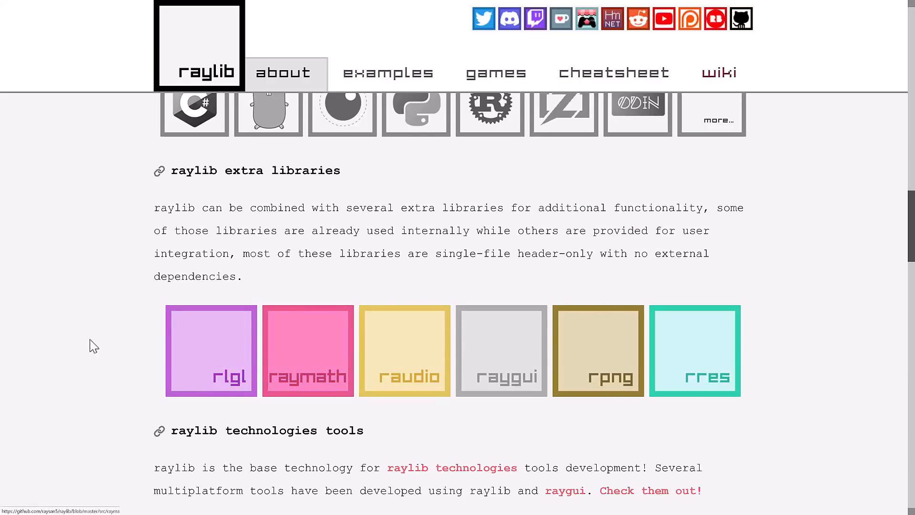
pyautogui.moveTo(621, 362)
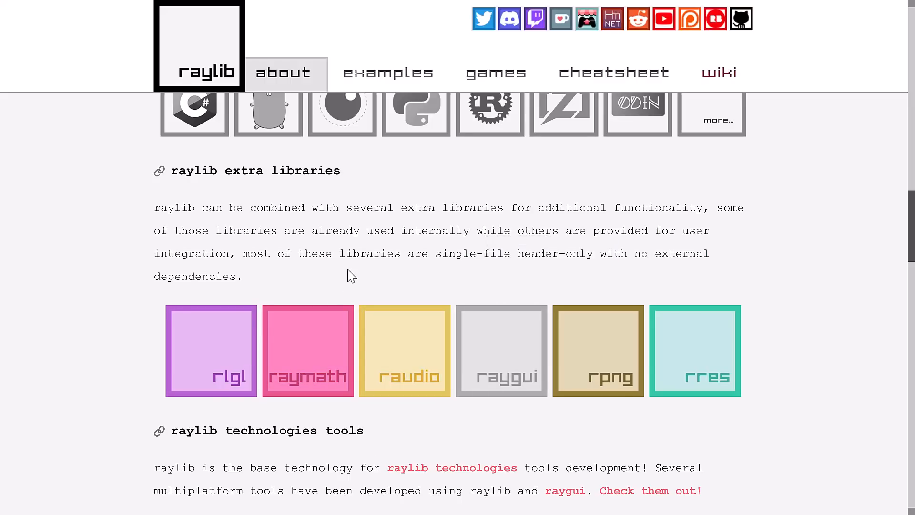
pyautogui.scroll(-3)
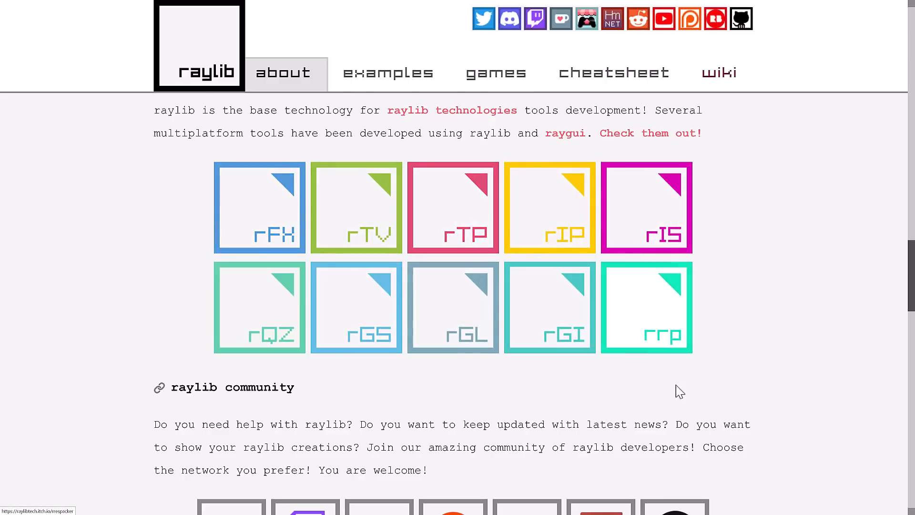
# Scroll through the community, contributions and raylib features sections
pyautogui.scroll(-3)
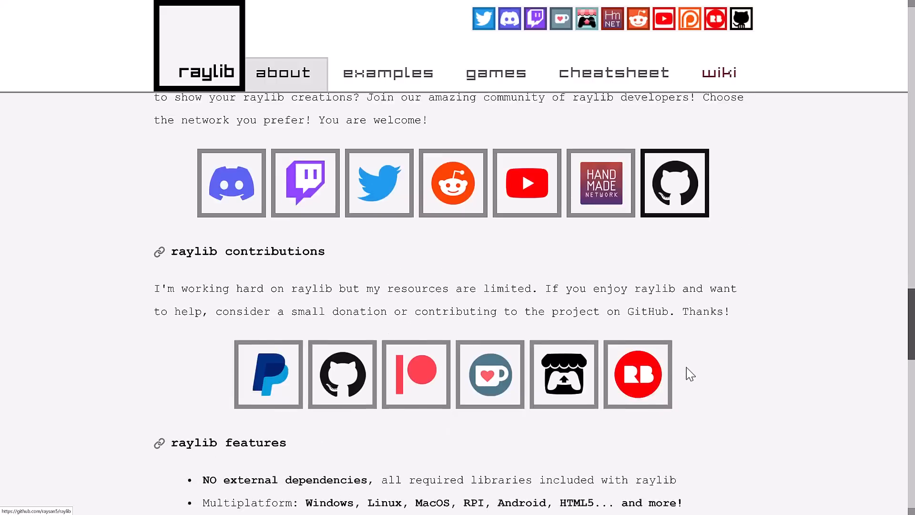
pyautogui.scroll(-3)
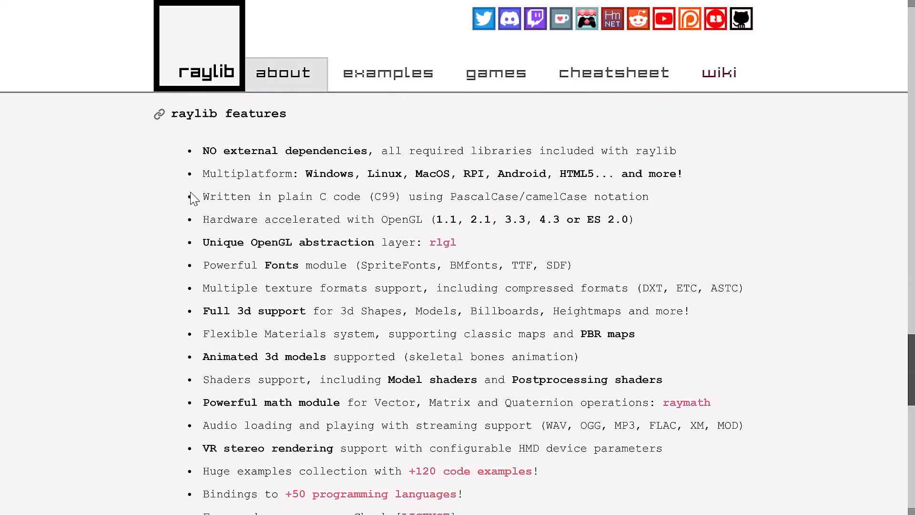
pyautogui.scroll(-3)
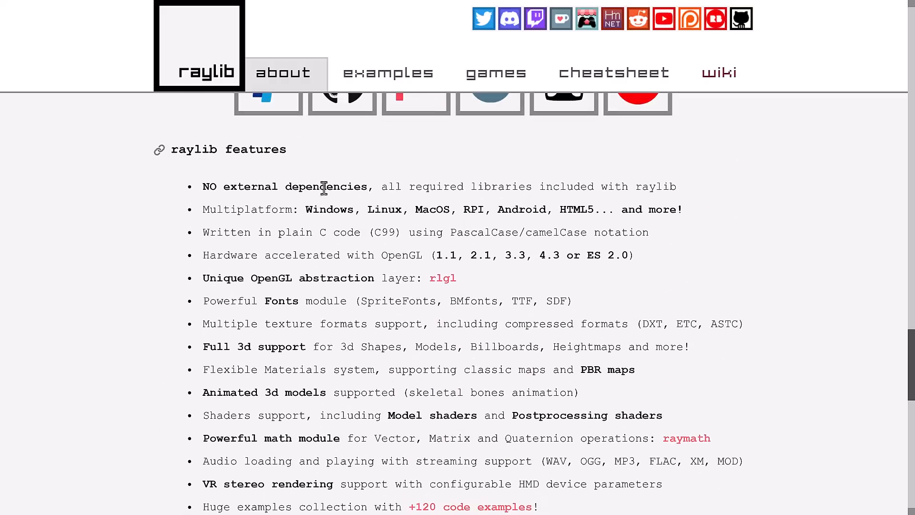
pyautogui.scroll(-3)
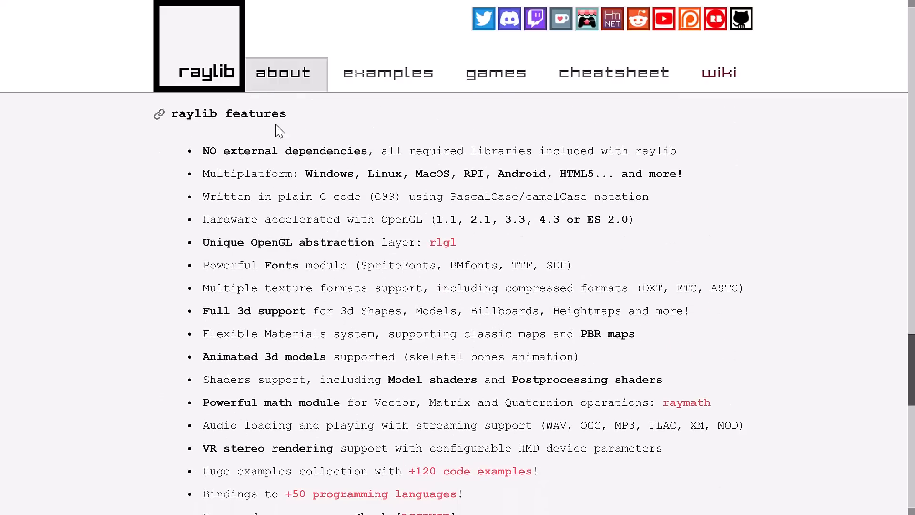
# Browse the examples gallery down to models examples, then view the v4.5 cheatsheet
pyautogui.click(389, 73)
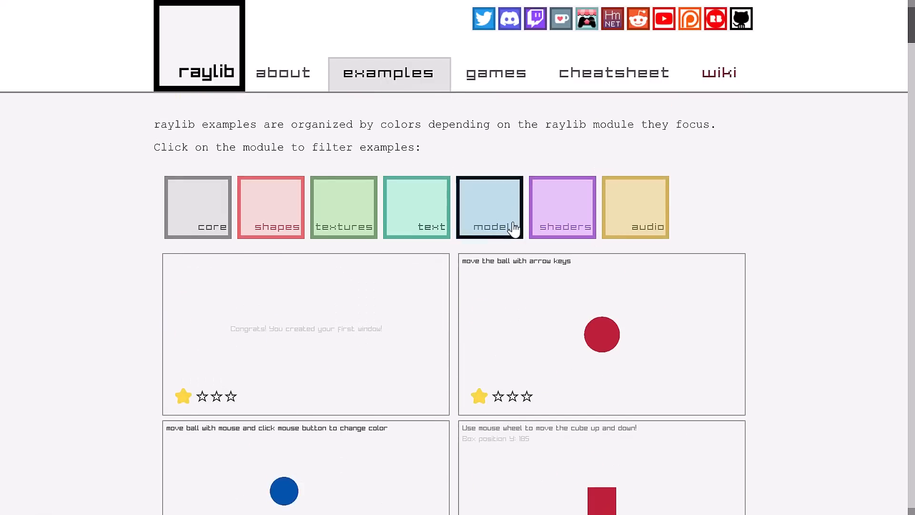
pyautogui.scroll(-3)
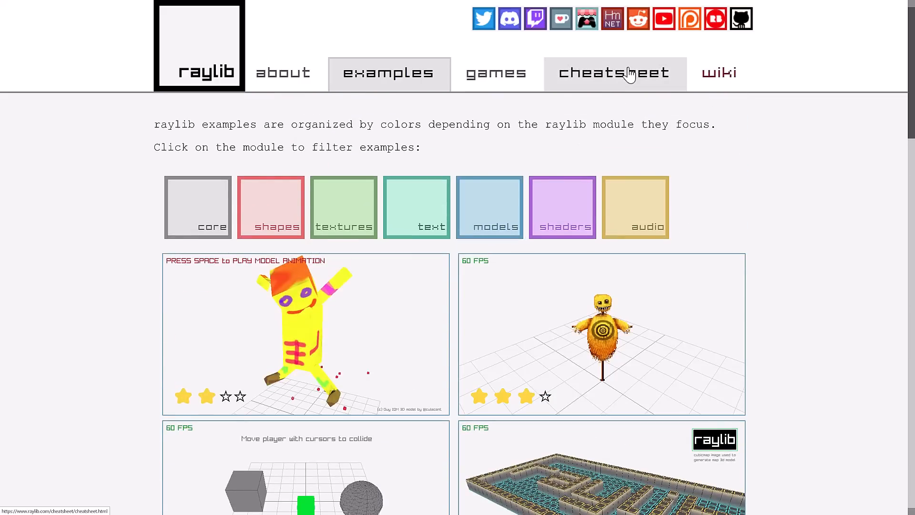
pyautogui.click(615, 73)
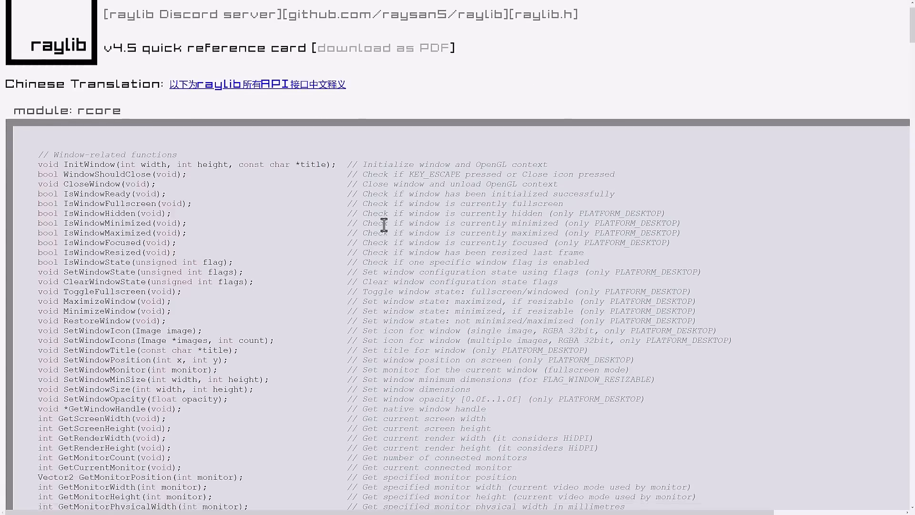
# Scroll the cheatsheet through audio functions and structs down to colors
pyautogui.scroll(-3)
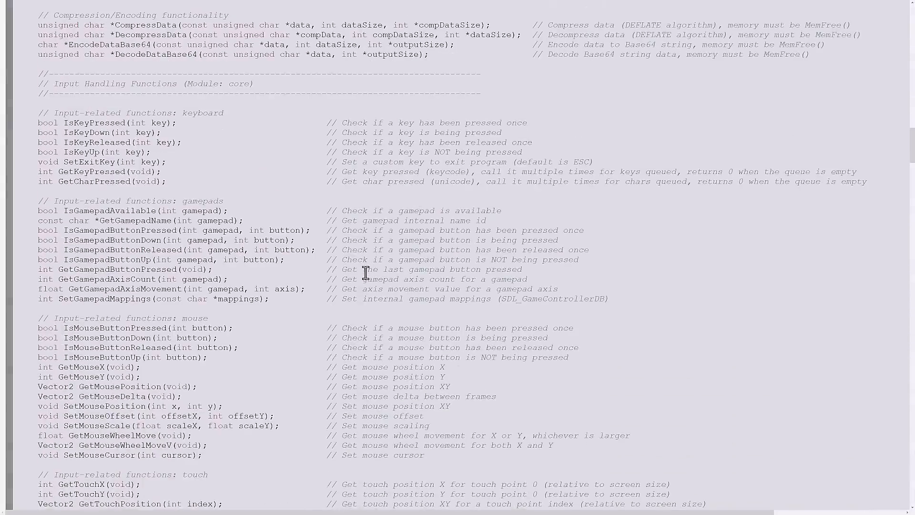
pyautogui.scroll(-3)
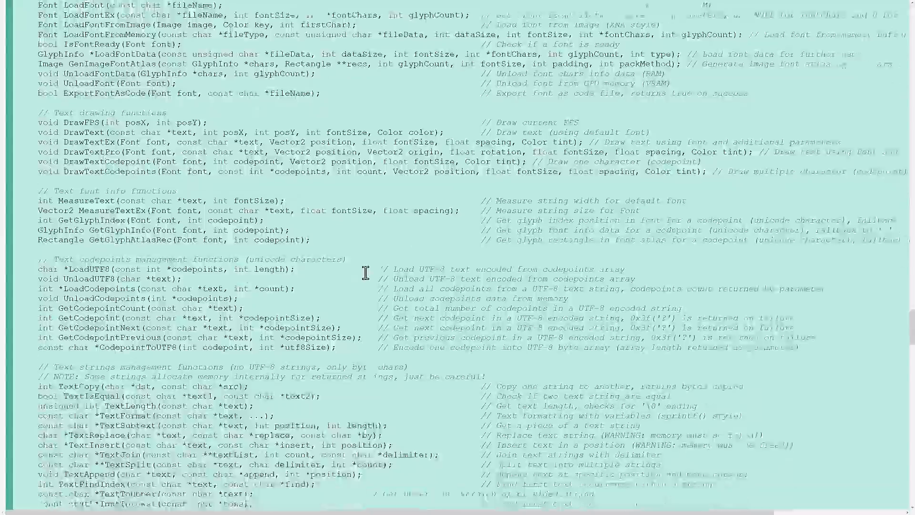
pyautogui.scroll(-3)
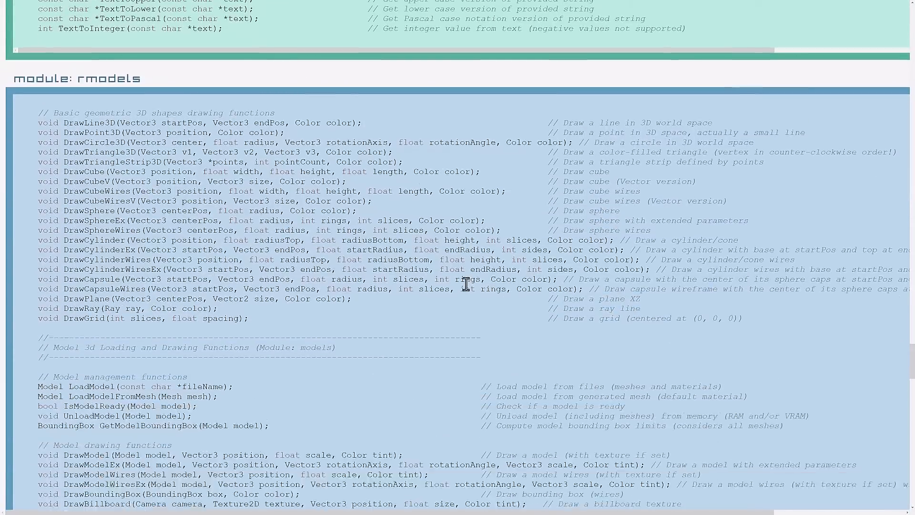
pyautogui.scroll(-3)
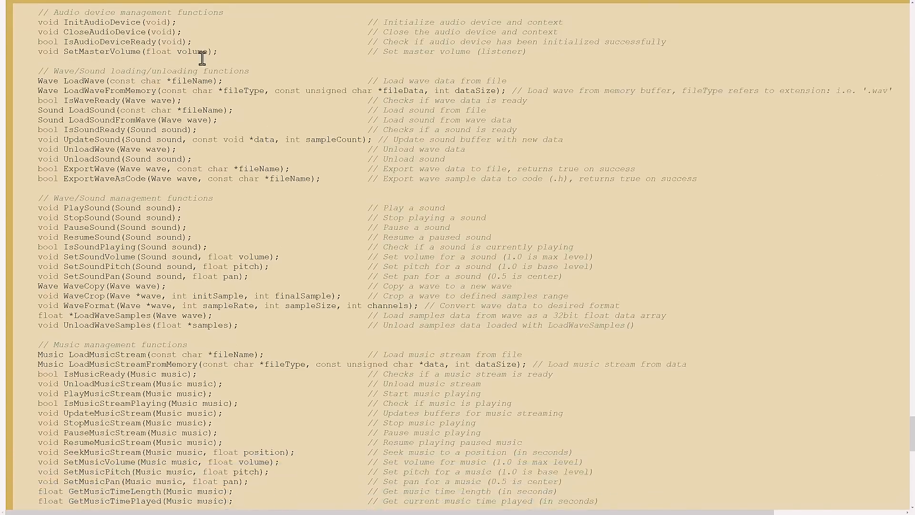
pyautogui.scroll(-3)
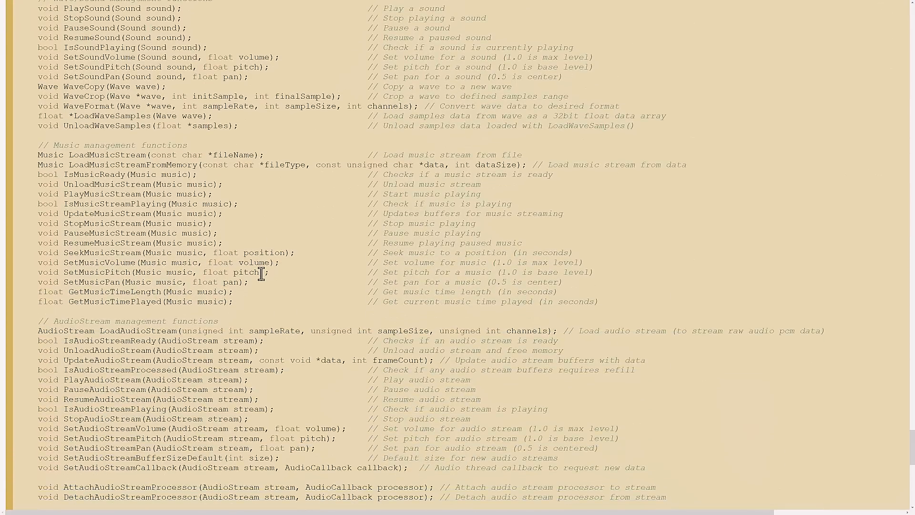
pyautogui.scroll(-3)
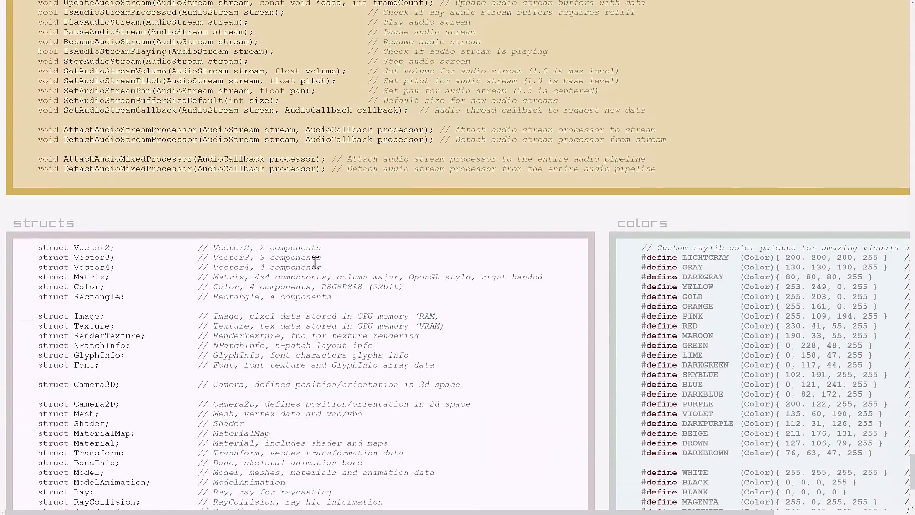
pyautogui.scroll(-3)
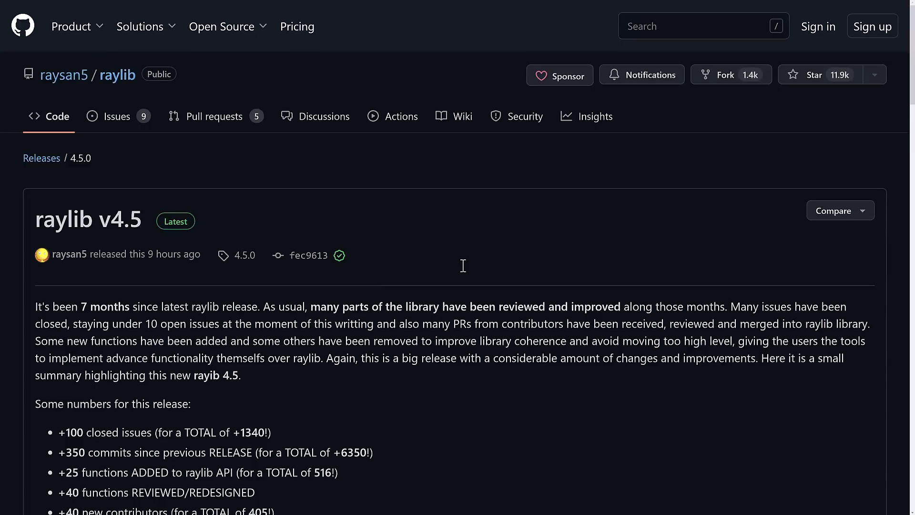
pyautogui.scroll(-3)
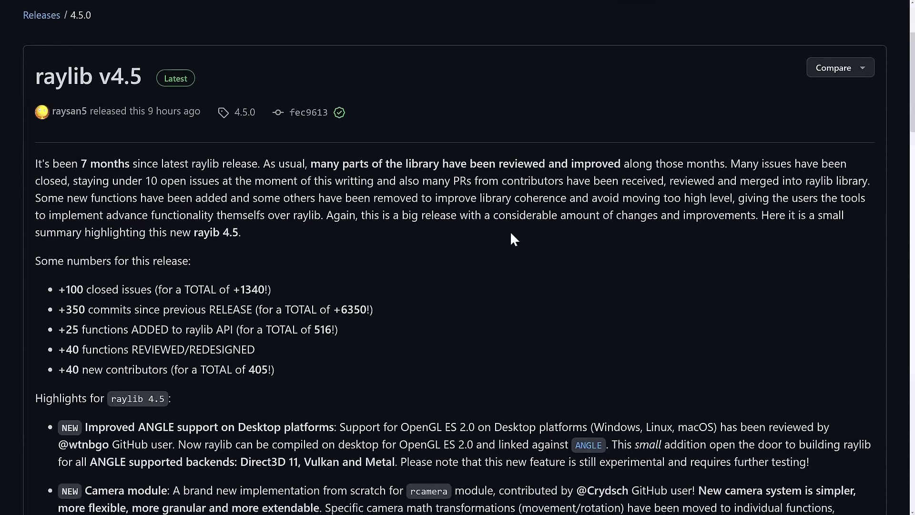
pyautogui.scroll(-3)
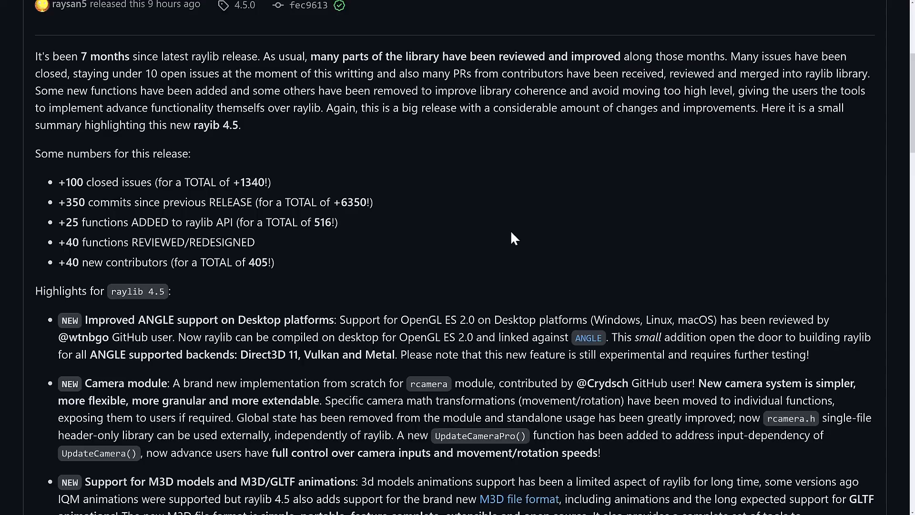
pyautogui.scroll(-3)
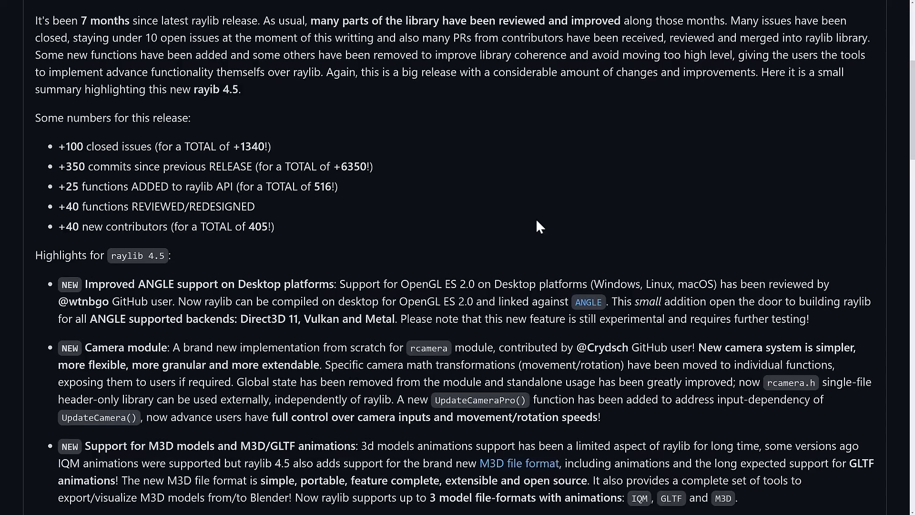
pyautogui.scroll(-3)
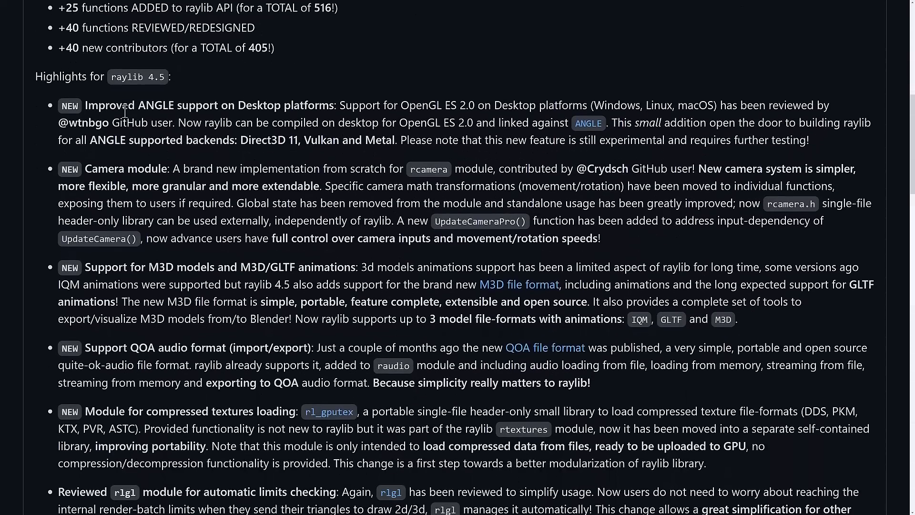
pyautogui.moveTo(123, 106); pyautogui.dragTo(344, 106)
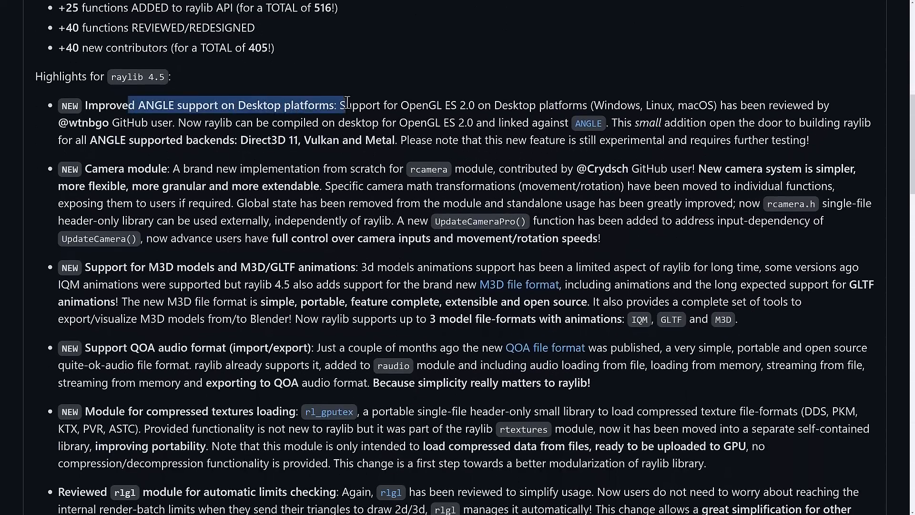
pyautogui.click(473, 140)
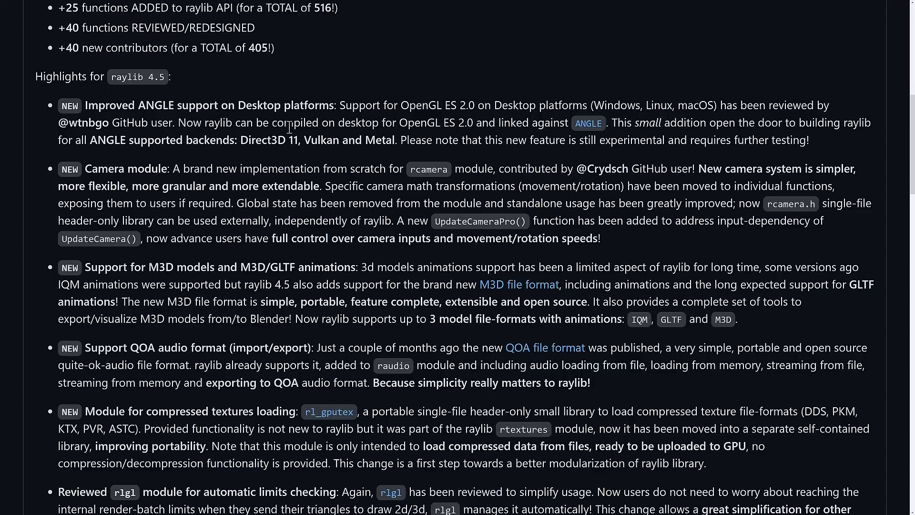
pyautogui.moveTo(548, 126)
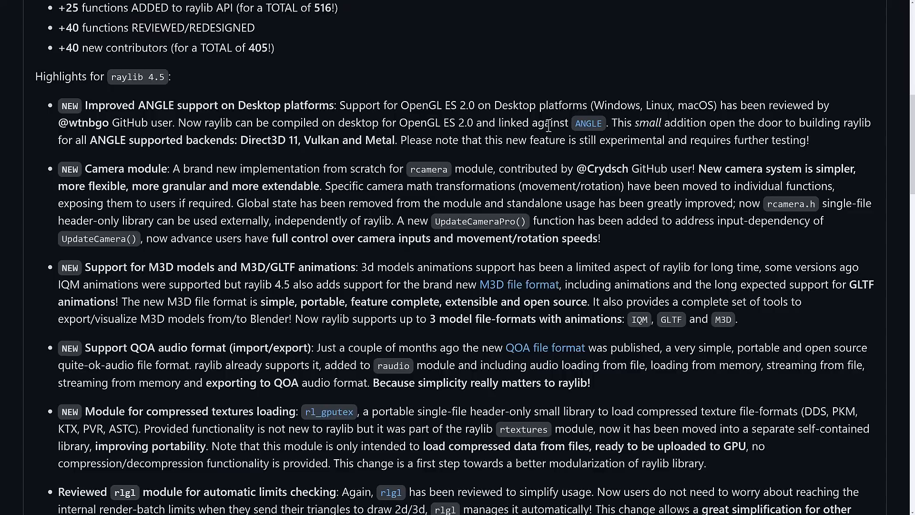
pyautogui.moveTo(154, 135)
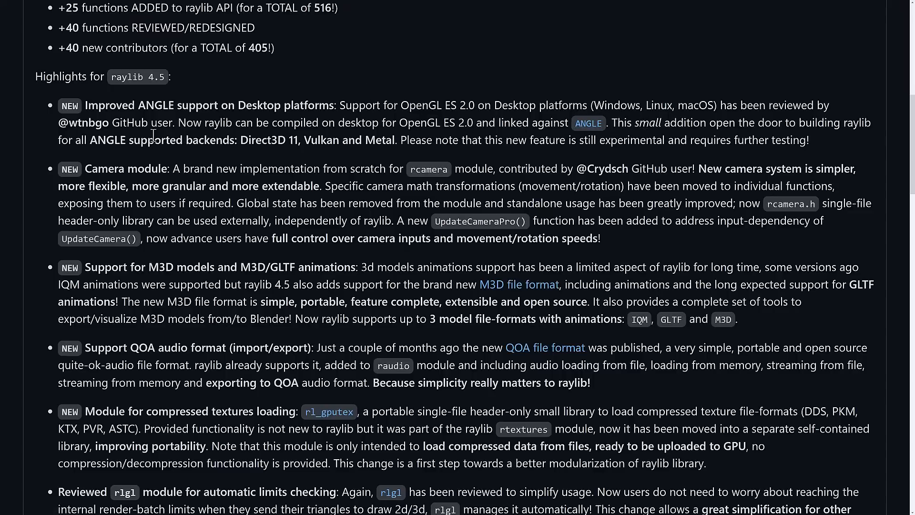
pyautogui.moveTo(92, 140); pyautogui.dragTo(330, 140)
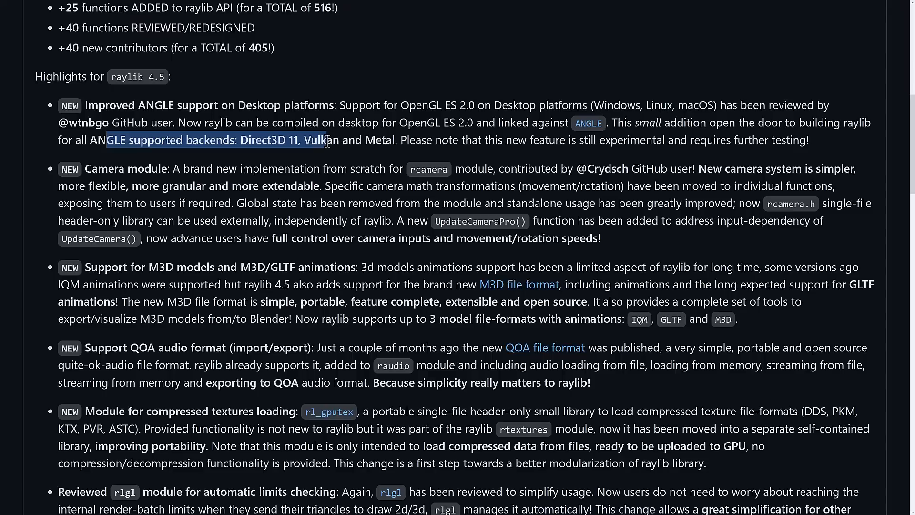
pyautogui.moveTo(330, 140); pyautogui.dragTo(395, 140)
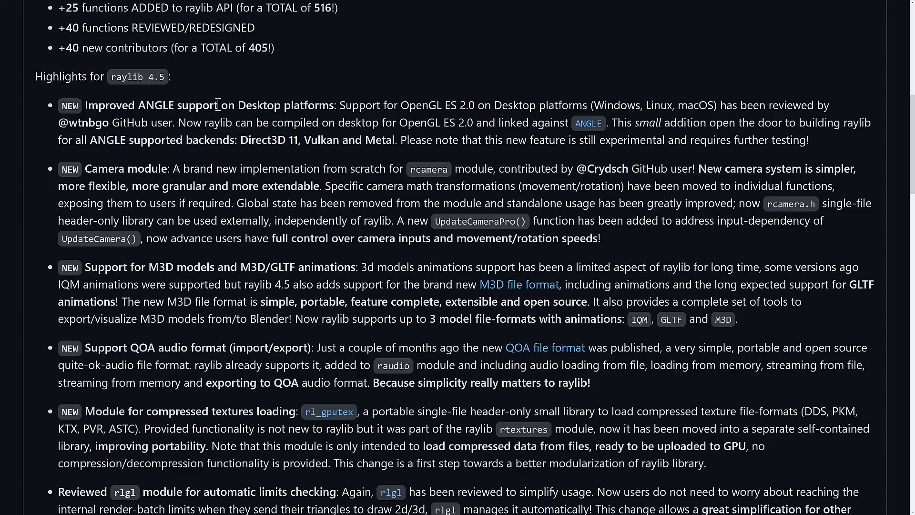
pyautogui.scroll(-3)
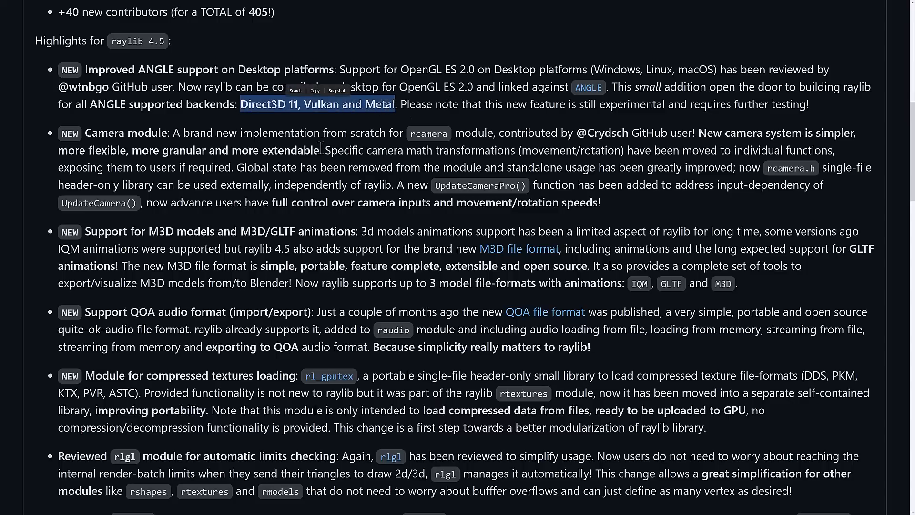
pyautogui.scroll(-3)
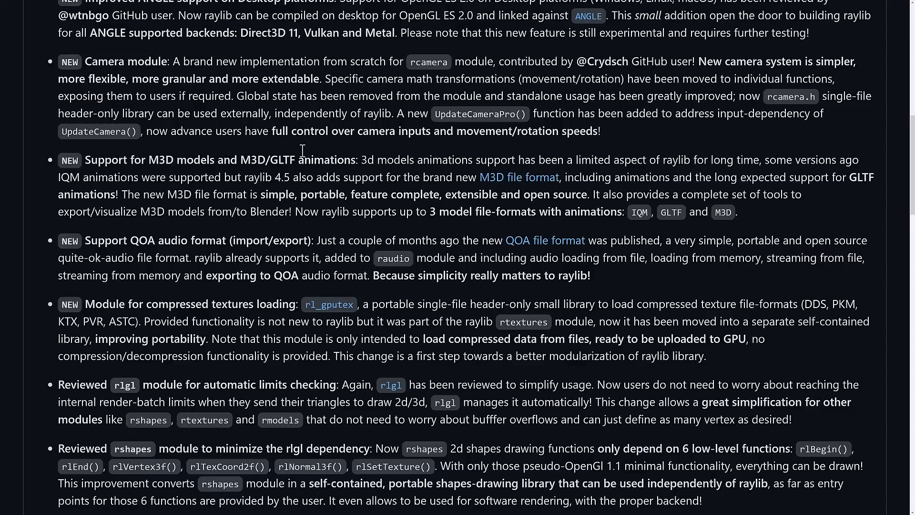
pyautogui.moveTo(679, 104)
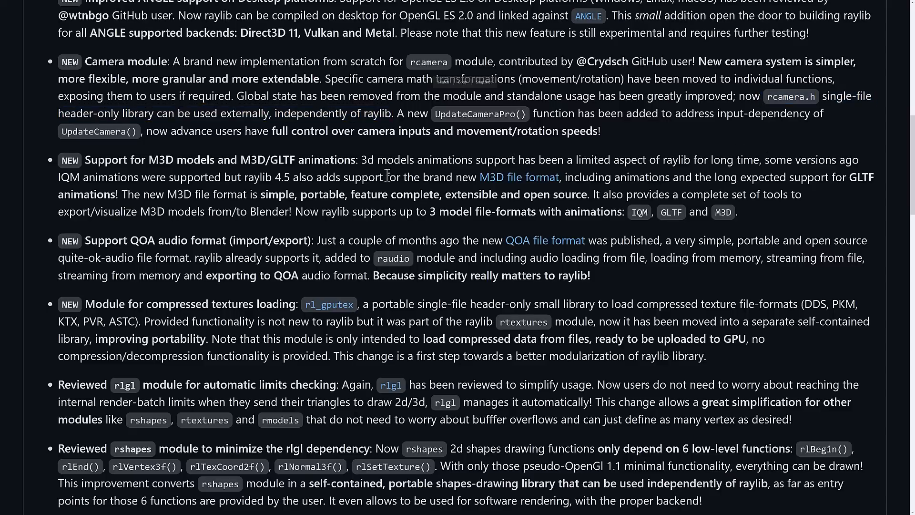
pyautogui.scroll(-3)
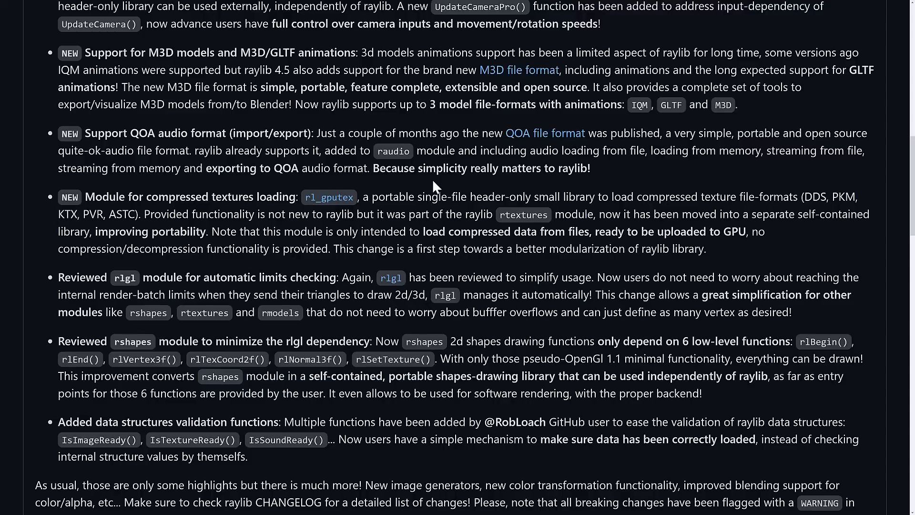
pyautogui.moveTo(358, 83)
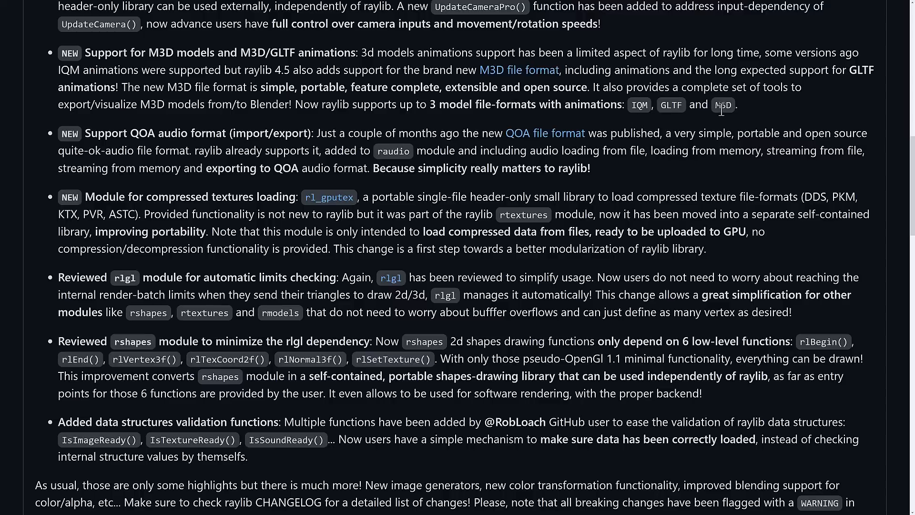
pyautogui.scroll(-3)
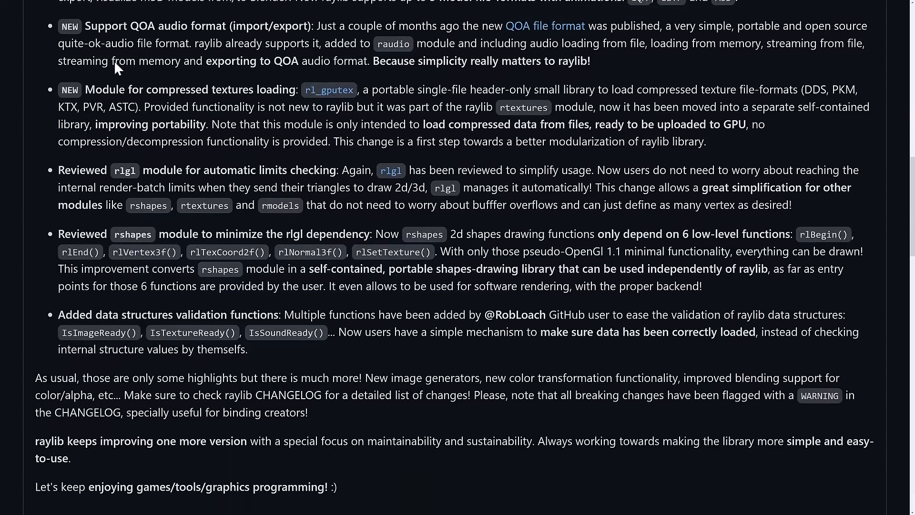
pyautogui.moveTo(432, 135)
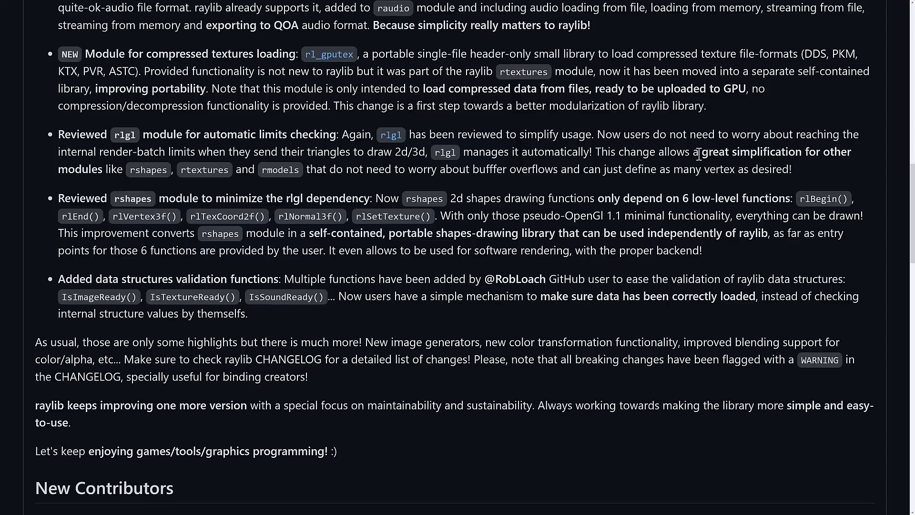
pyautogui.moveTo(527, 60)
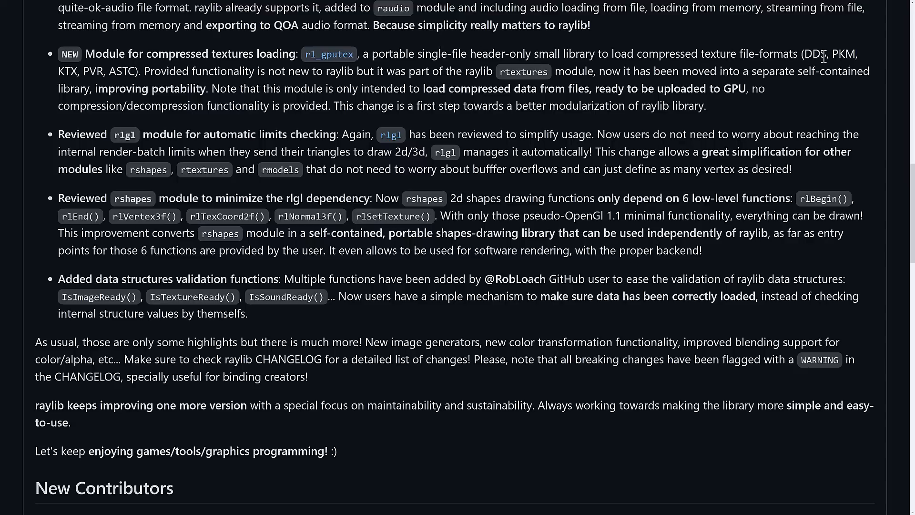
pyautogui.moveTo(111, 75)
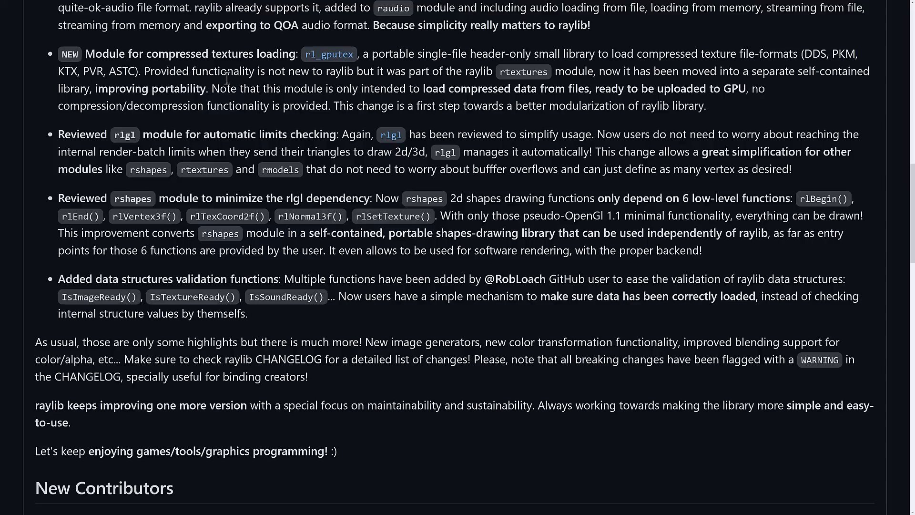
pyautogui.moveTo(385, 81)
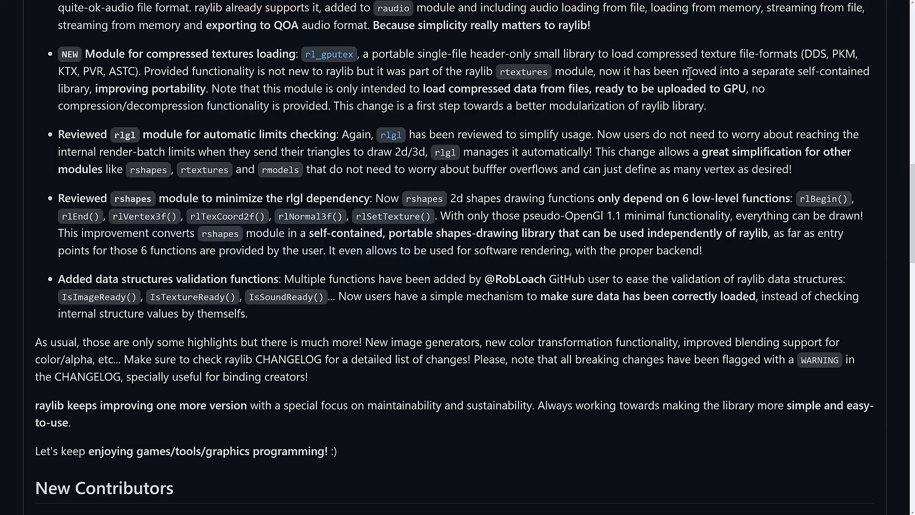
pyautogui.moveTo(92, 93)
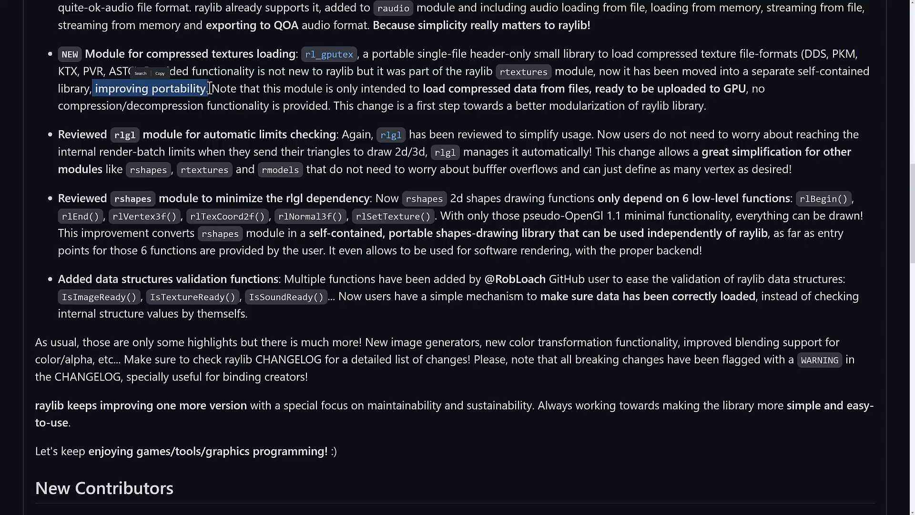
# Scroll the raylib 4.5 release notes through the remaining highlights and new contributors
pyautogui.scroll(-3)
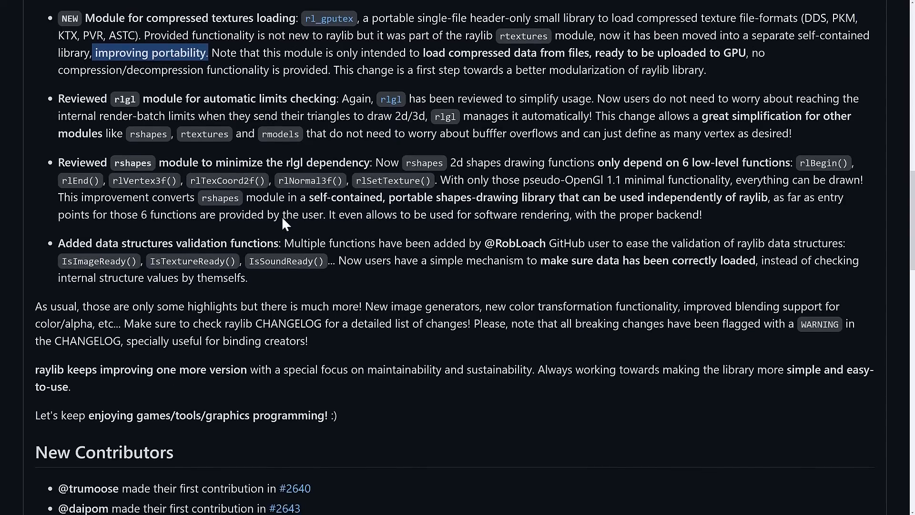
pyautogui.moveTo(169, 98)
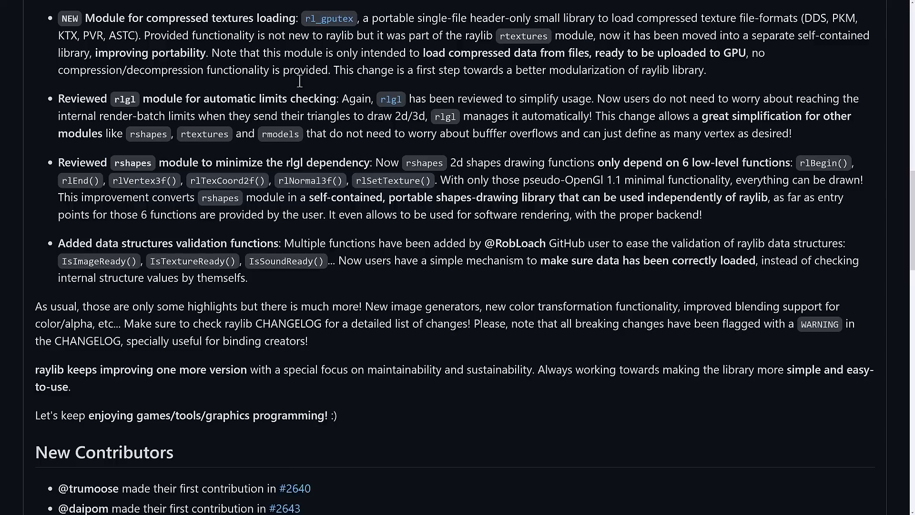
pyautogui.moveTo(631, 91)
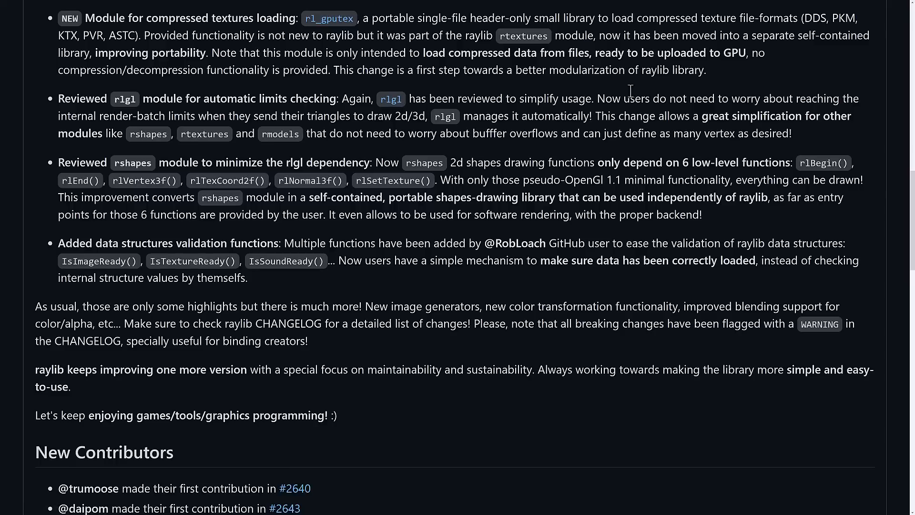
pyautogui.moveTo(735, 96)
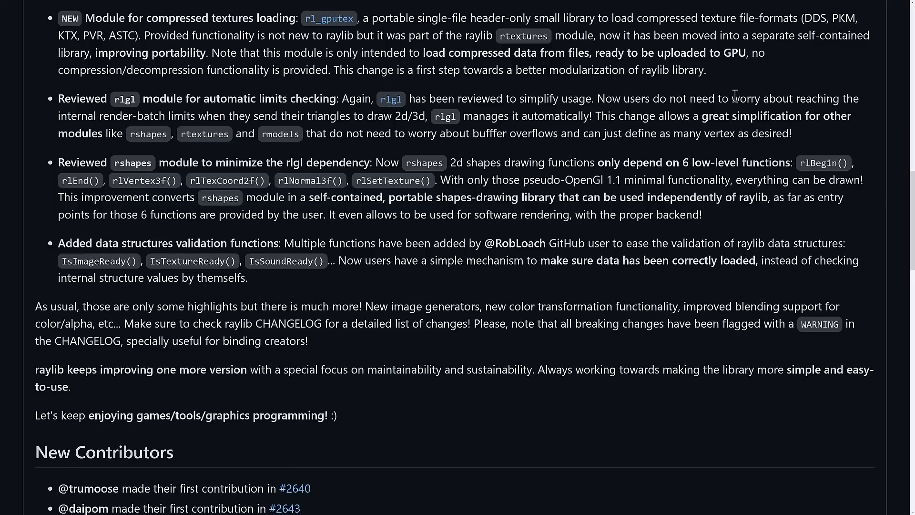
pyautogui.moveTo(648, 105)
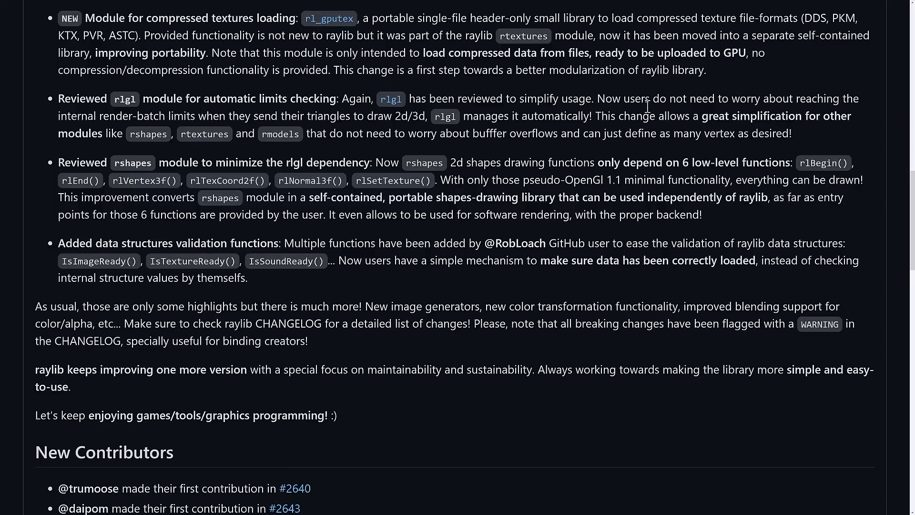
pyautogui.moveTo(131, 133)
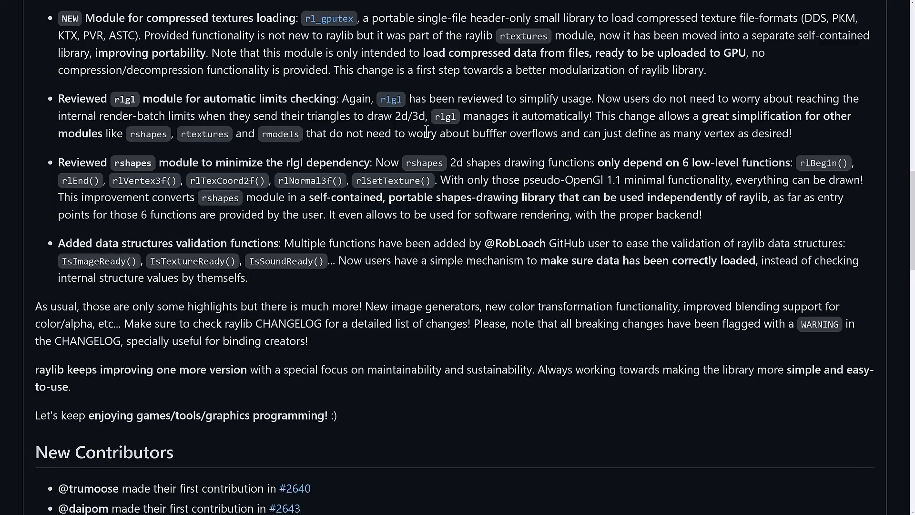
pyautogui.moveTo(469, 161)
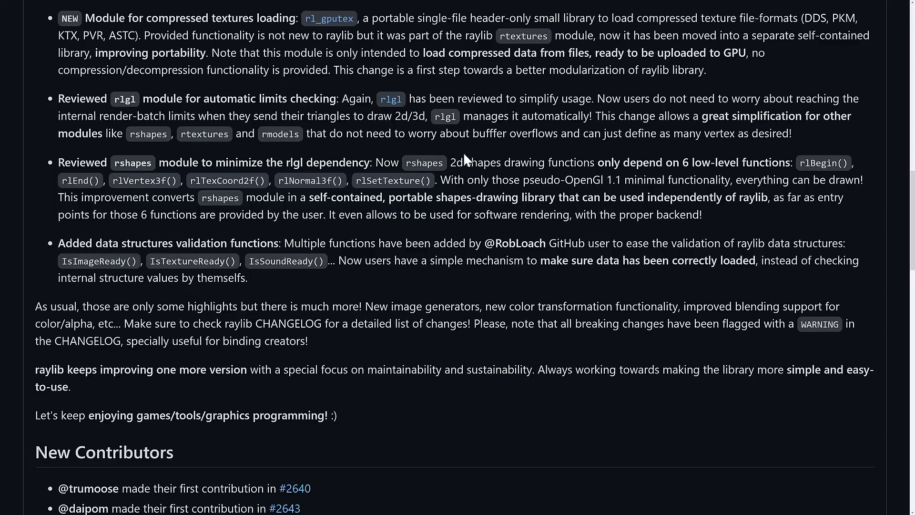
pyautogui.scroll(-3)
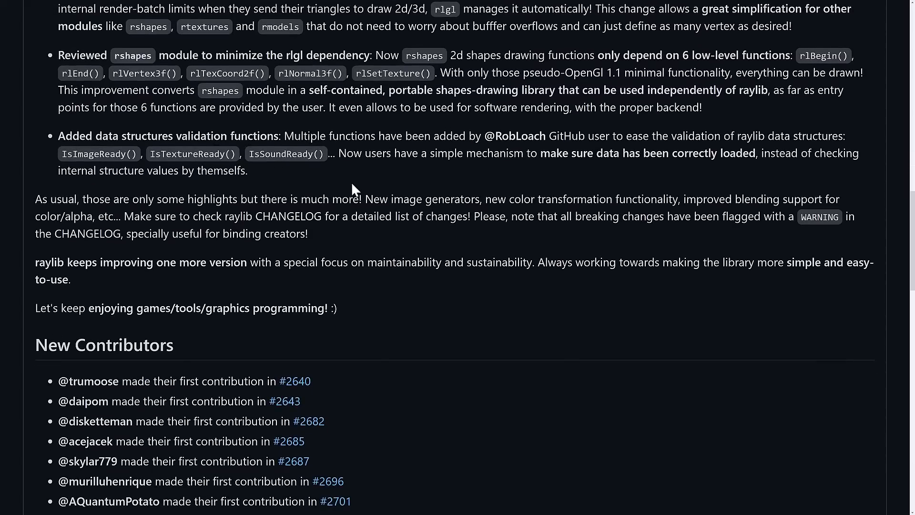
pyautogui.scroll(-3)
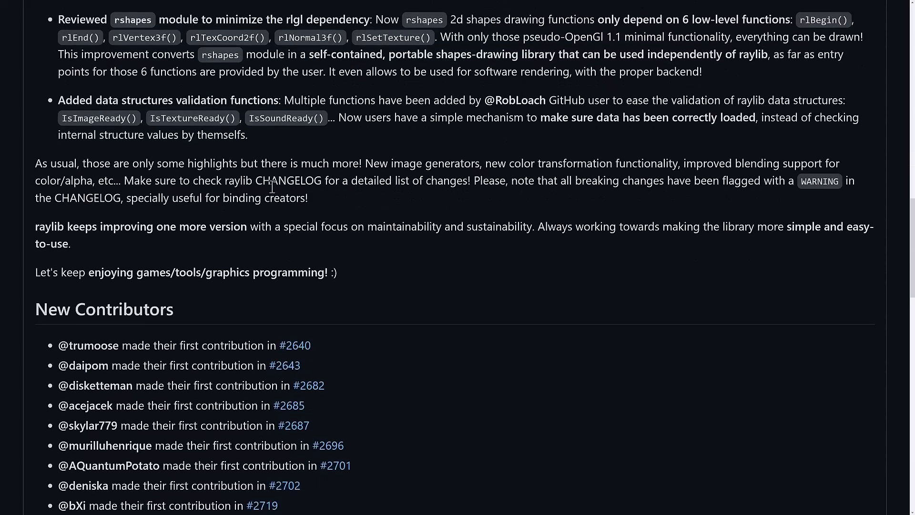
pyautogui.scroll(-3)
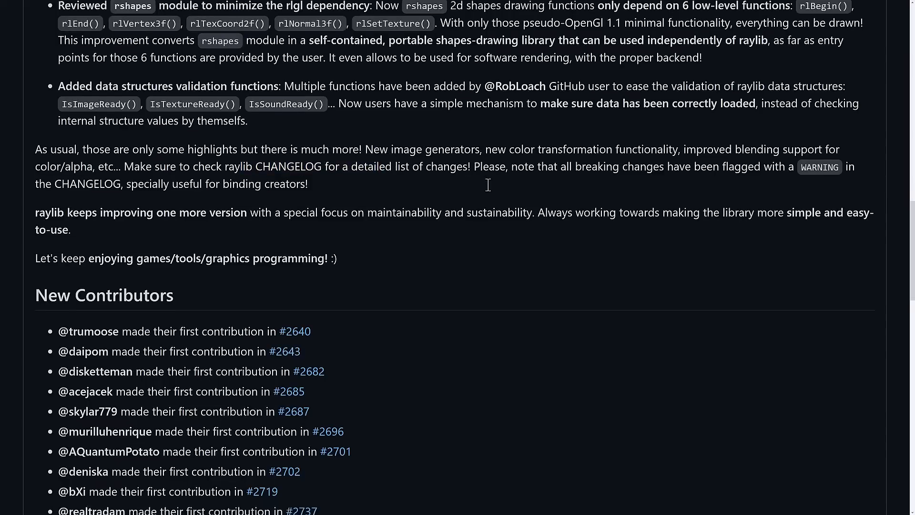
pyautogui.scroll(-3)
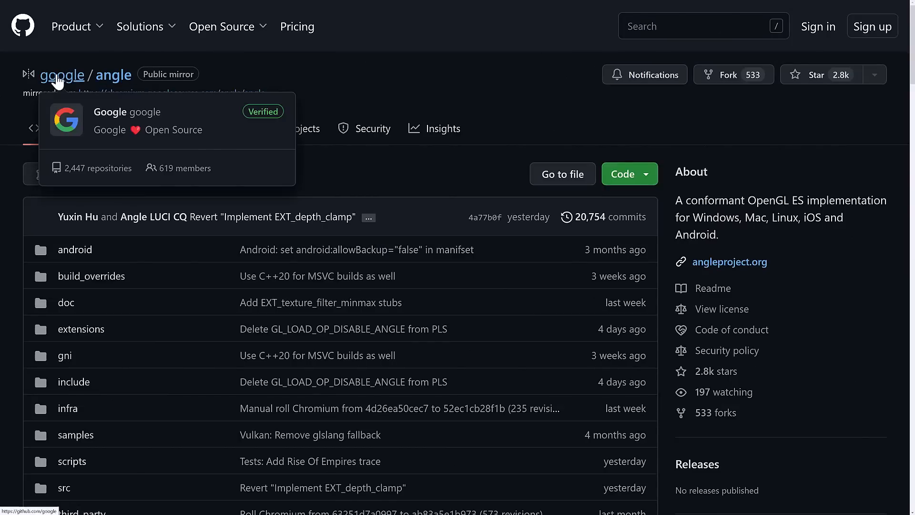
# Scroll the ANGLE README down to its OpenGL ES and platform support tables
pyautogui.scroll(-3)
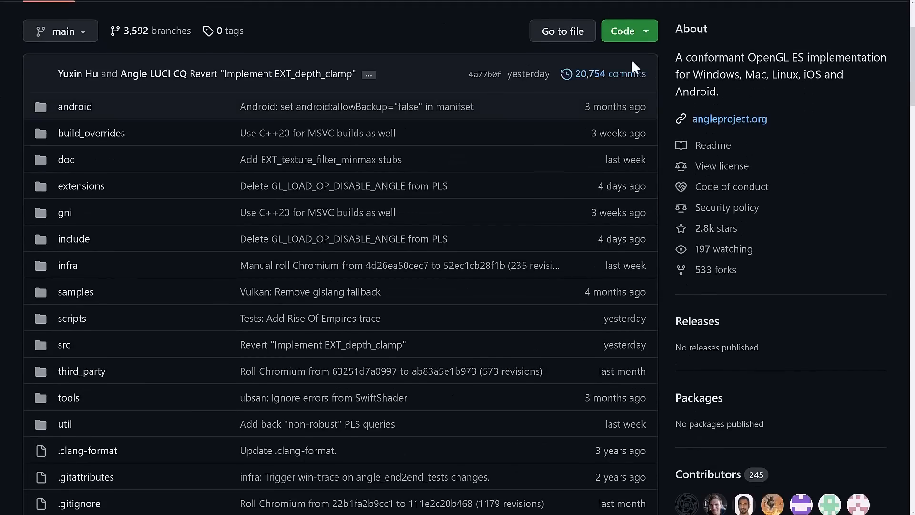
pyautogui.moveTo(817, 61)
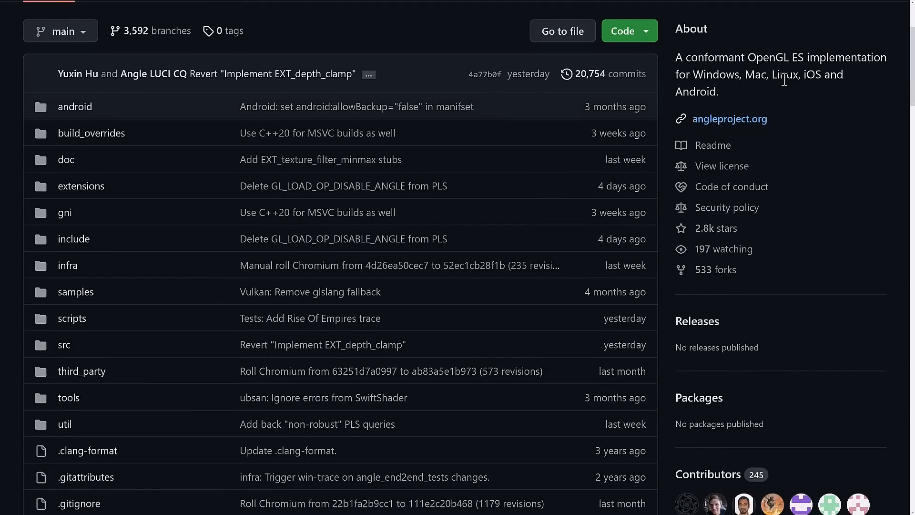
pyautogui.scroll(-3)
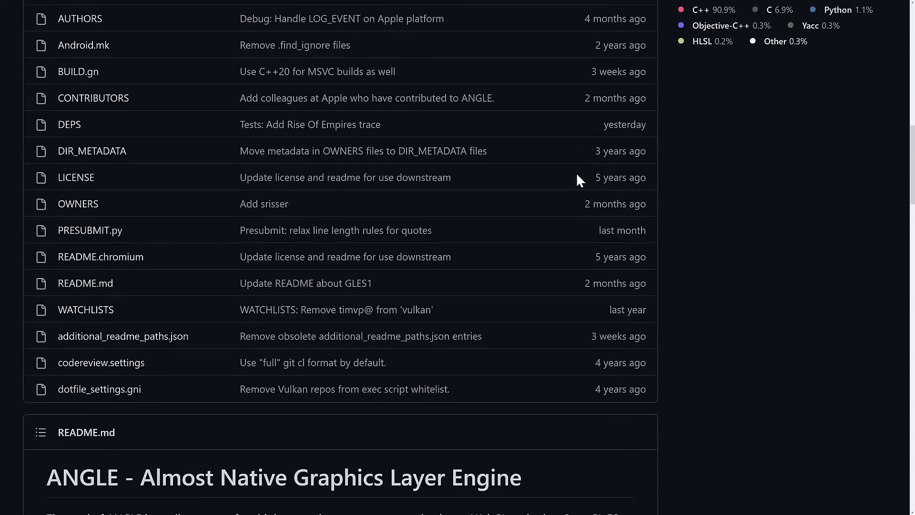
pyautogui.scroll(-3)
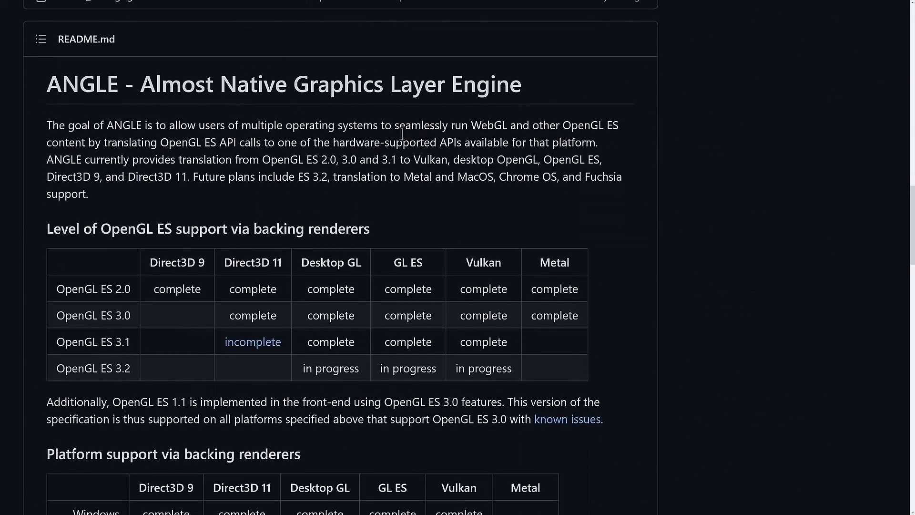
pyautogui.moveTo(407, 137)
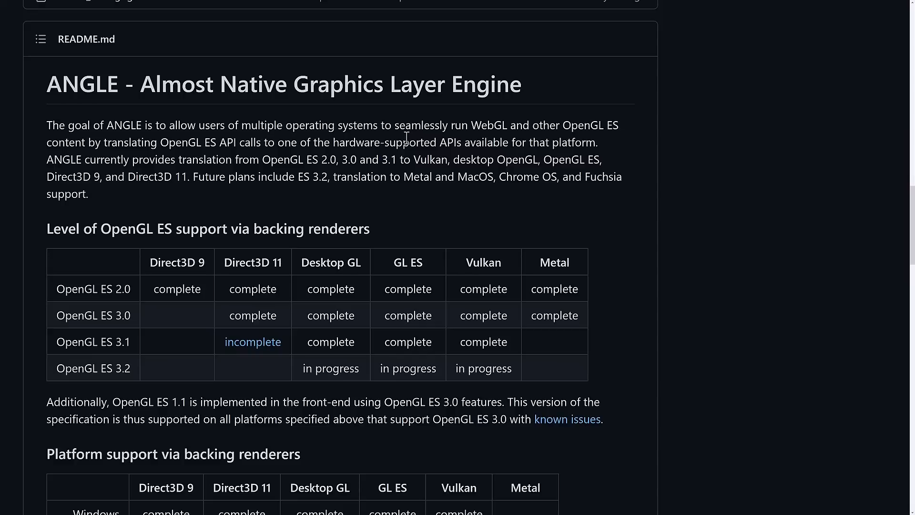
pyautogui.moveTo(434, 128)
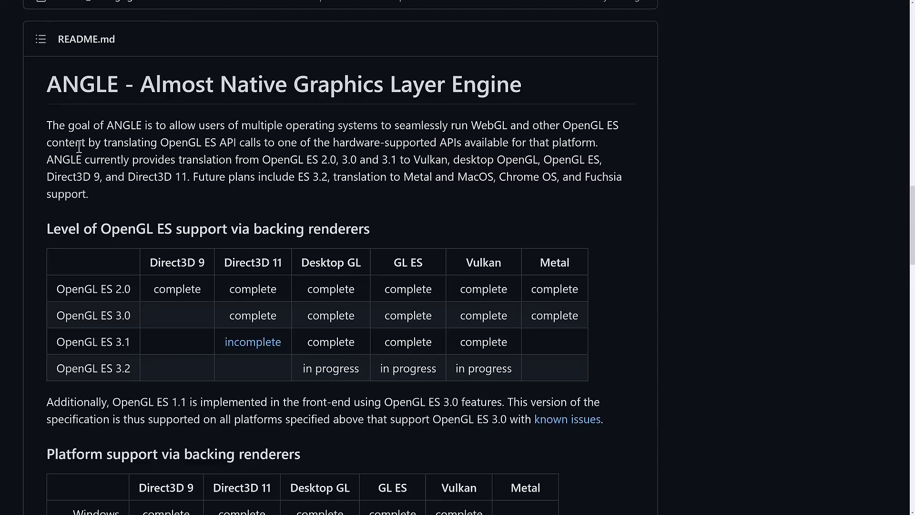
pyautogui.moveTo(178, 142)
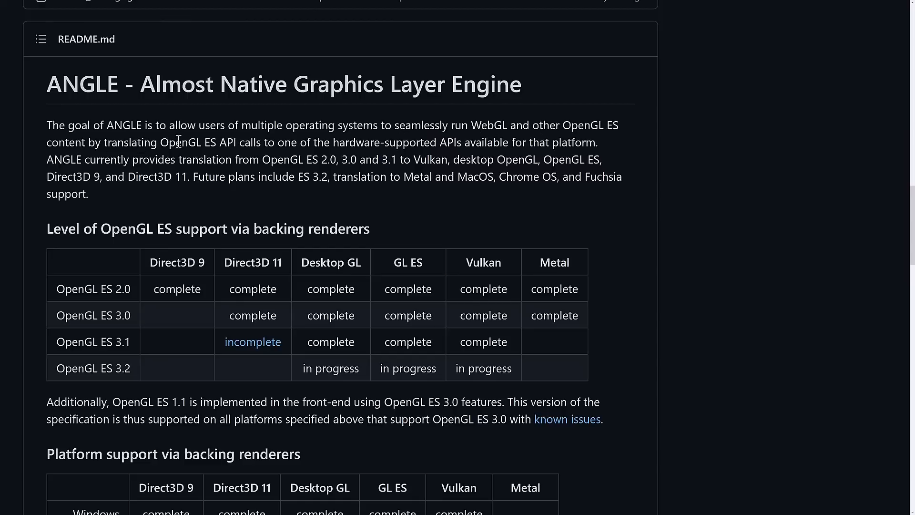
pyautogui.moveTo(250, 142)
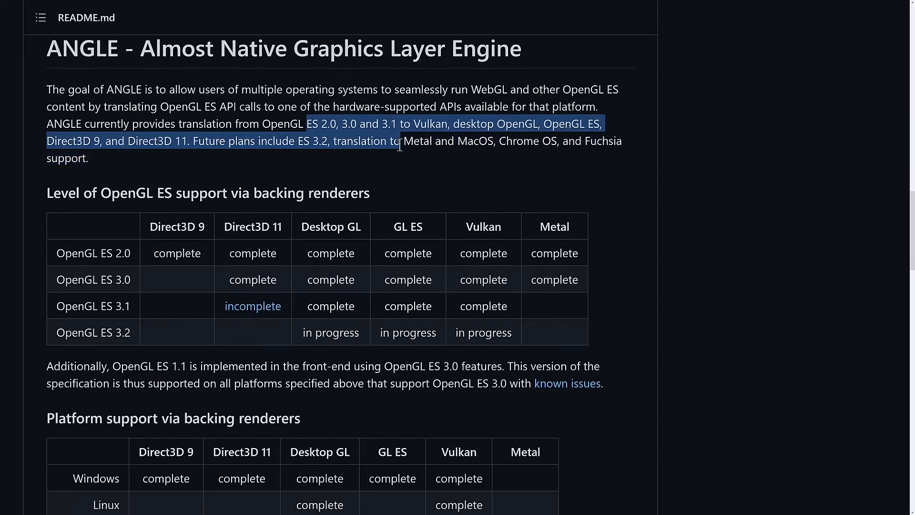
pyautogui.scroll(-3)
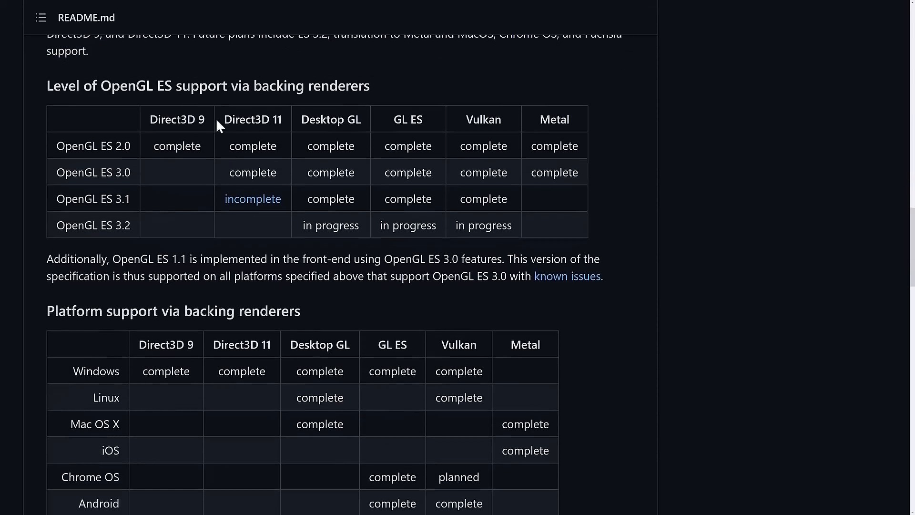
pyautogui.scroll(-3)
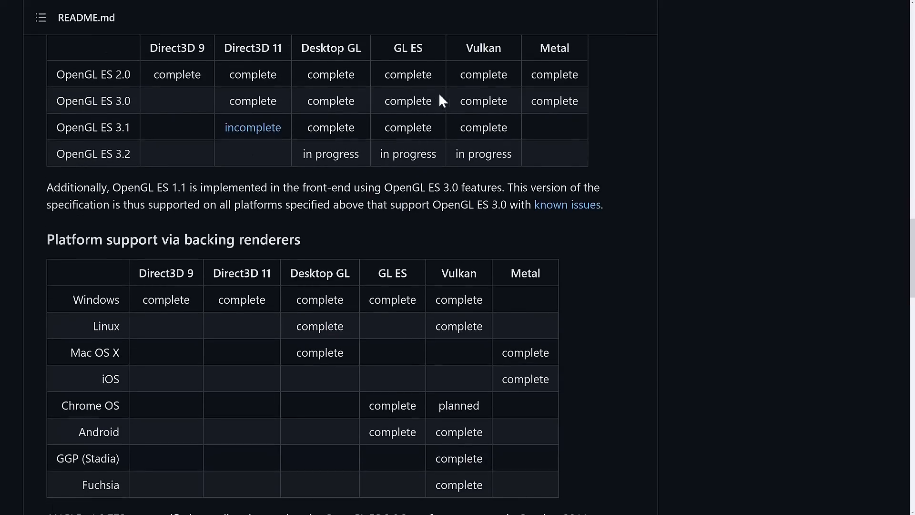
pyautogui.scroll(-3)
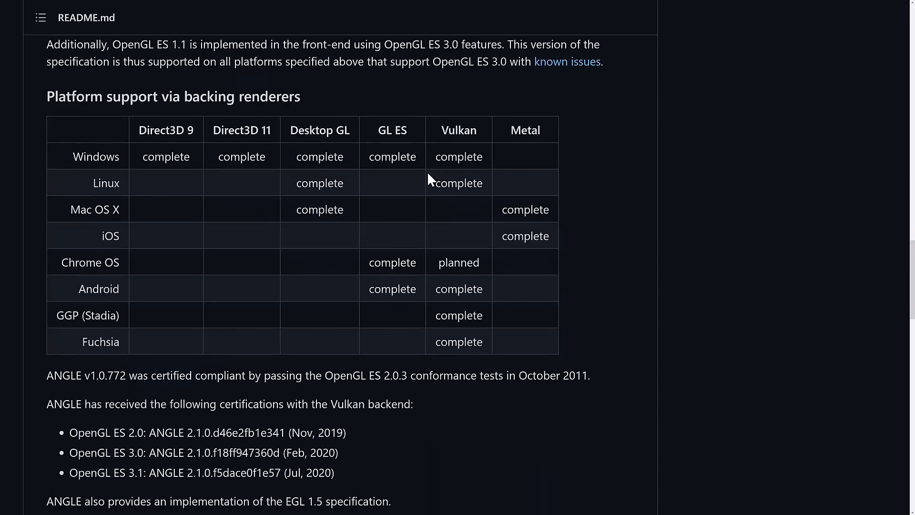
pyautogui.scroll(-3)
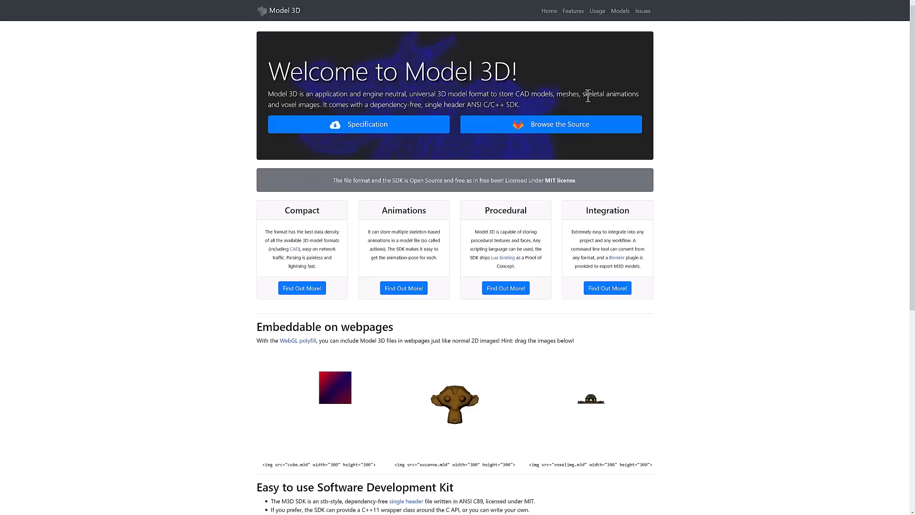
pyautogui.moveTo(318, 109)
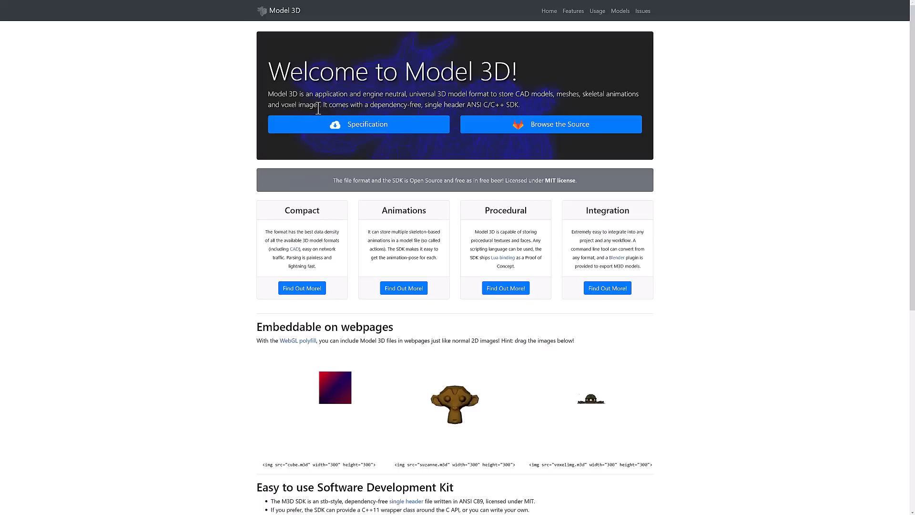
pyautogui.moveTo(424, 103)
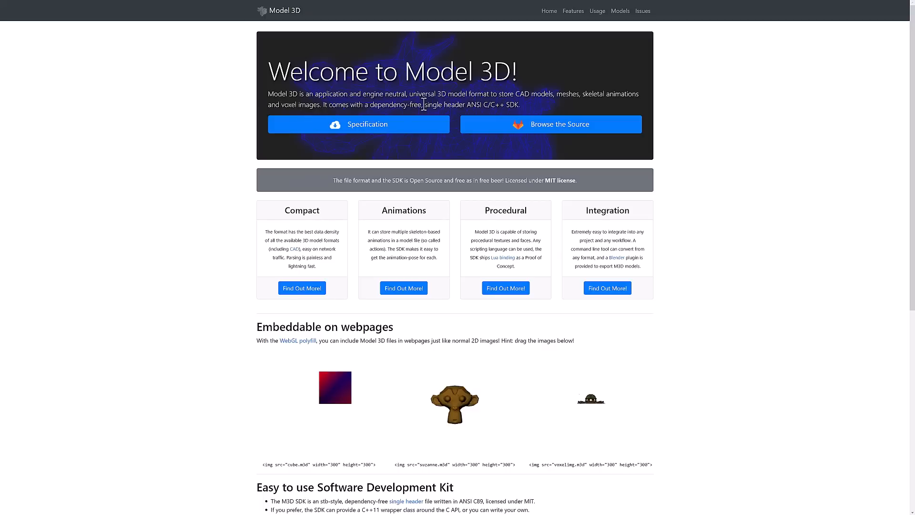
# Highlight 'single header ANSI C/C++ SDK' on the Model 3D home page, then scroll down
pyautogui.moveTo(426, 104); pyautogui.dragTo(519, 104)
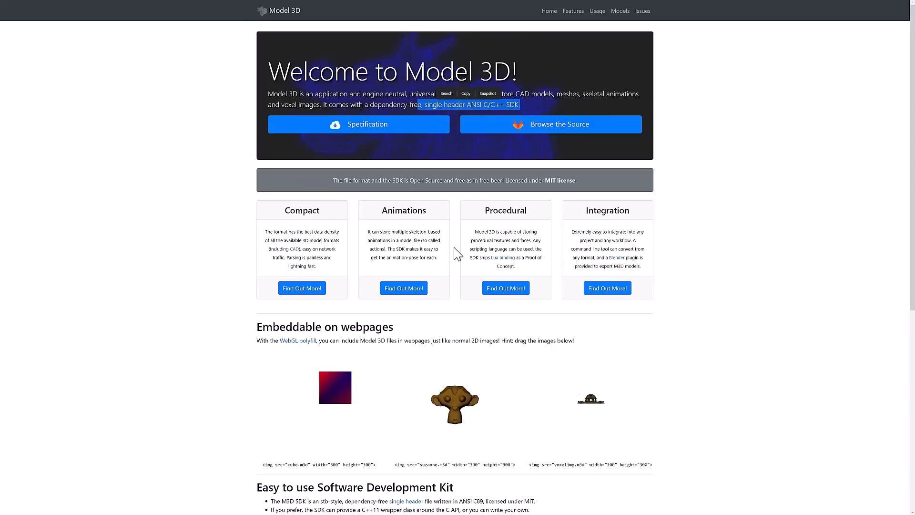
pyautogui.moveTo(463, 260)
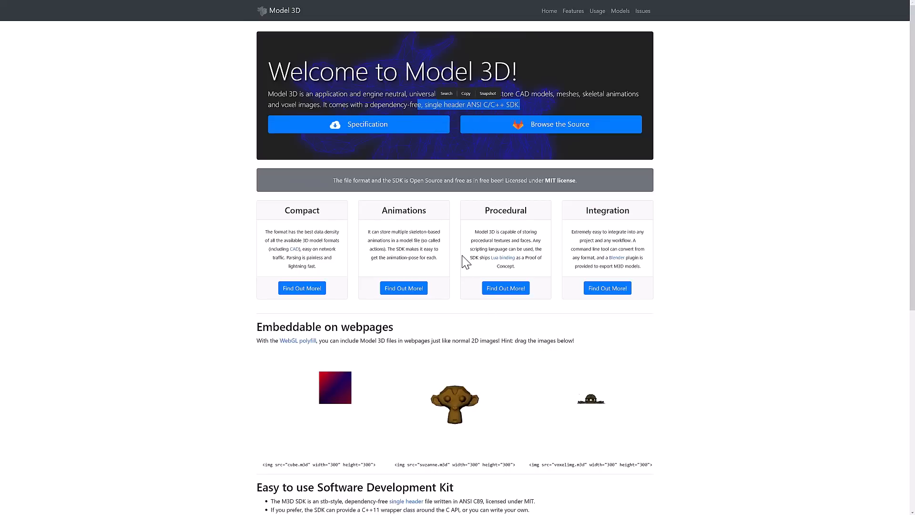
pyautogui.scroll(-3)
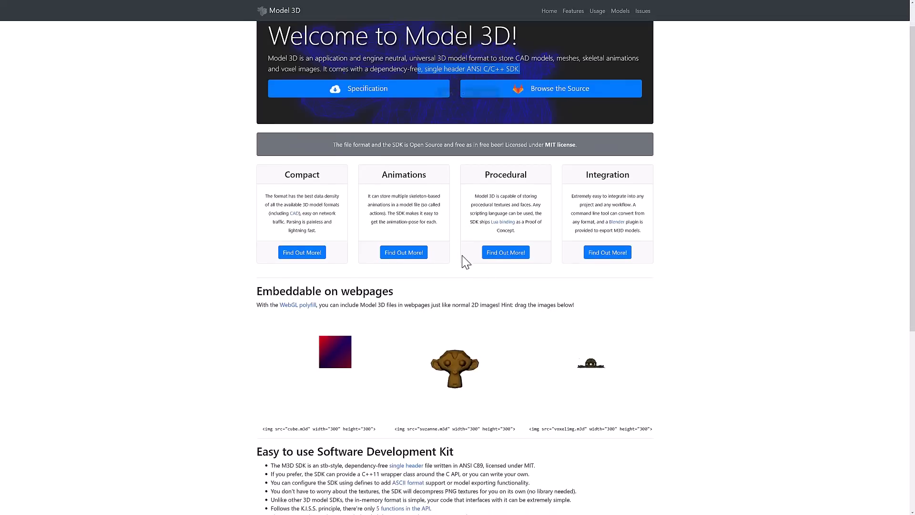
pyautogui.scroll(-3)
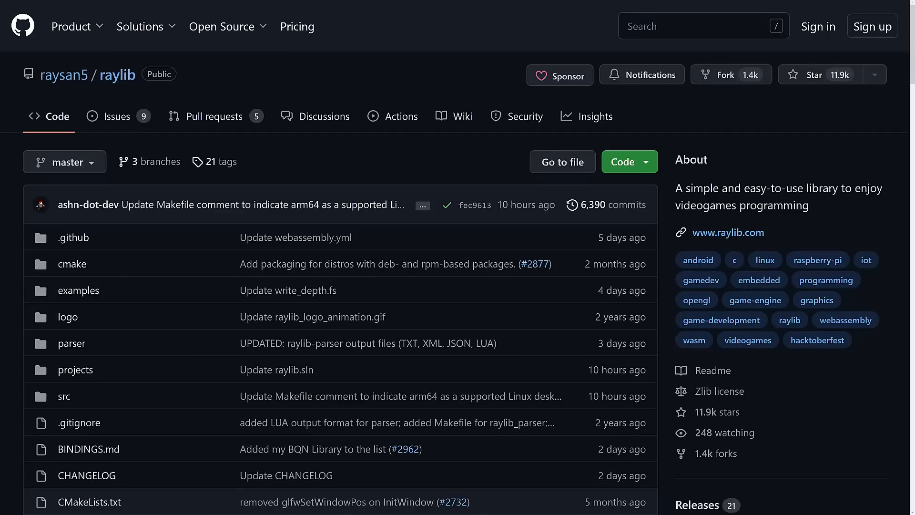
pyautogui.moveTo(309, 189)
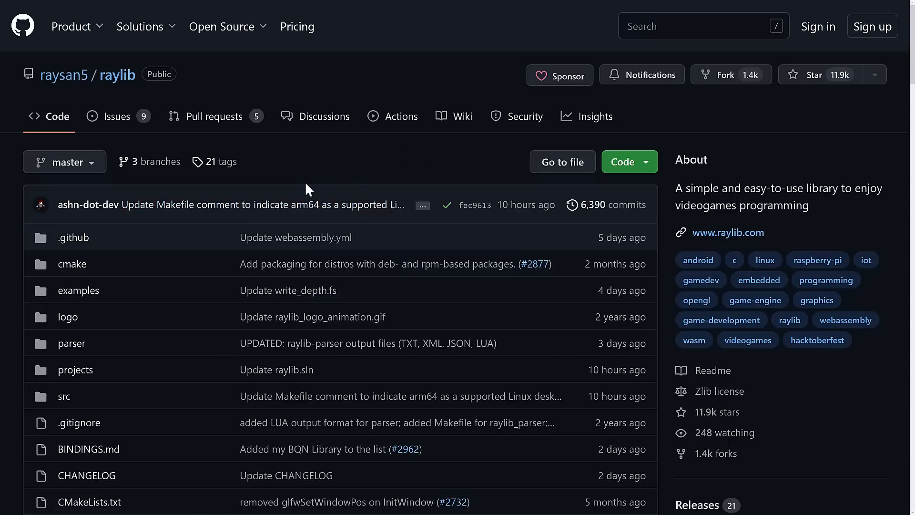
pyautogui.moveTo(245, 162)
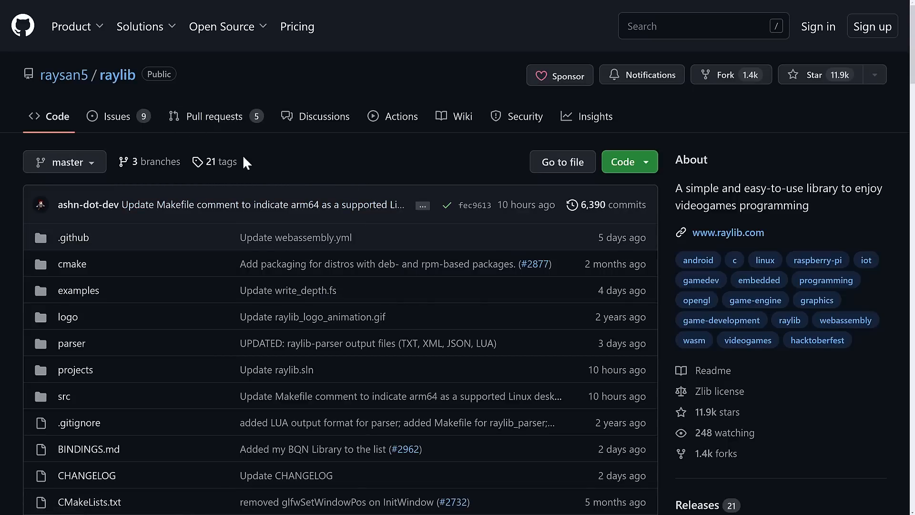
# Scroll the raylib repo past the file list and sidebar into the README features list
pyautogui.scroll(-3)
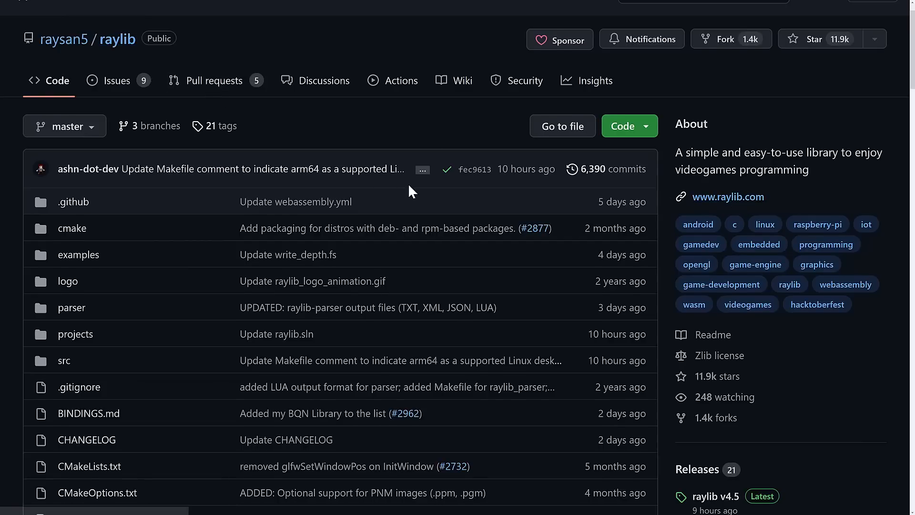
pyautogui.scroll(-3)
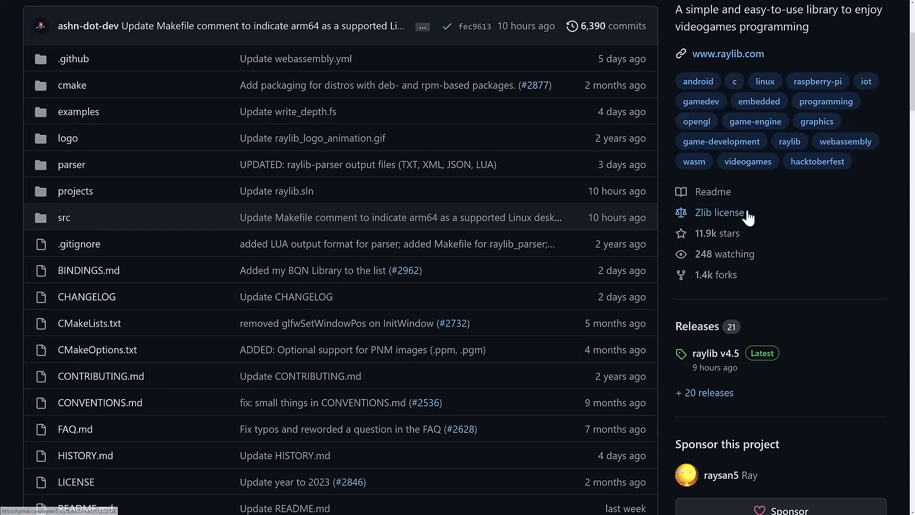
pyautogui.scroll(-3)
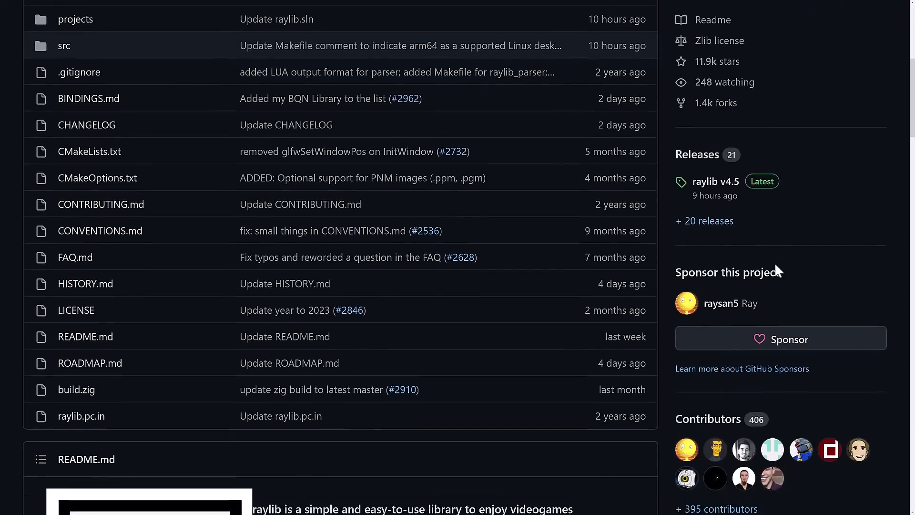
pyautogui.scroll(-3)
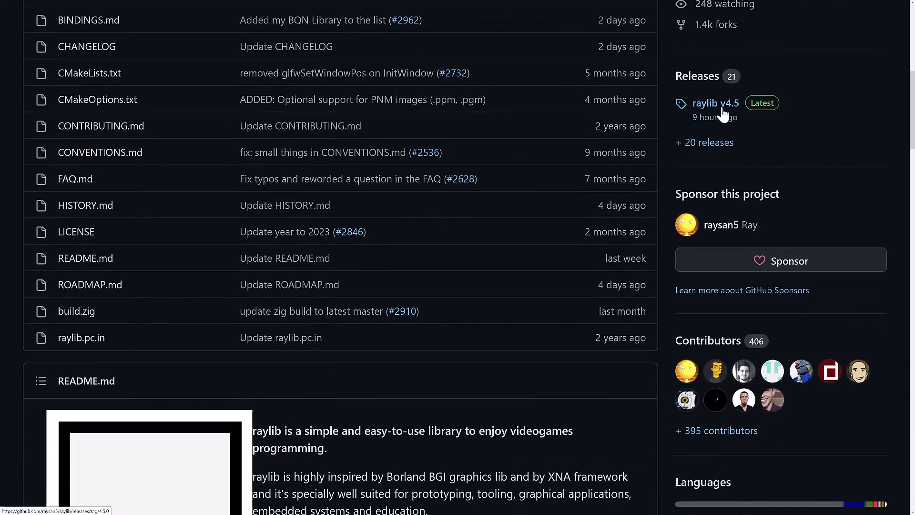
pyautogui.moveTo(401, 311)
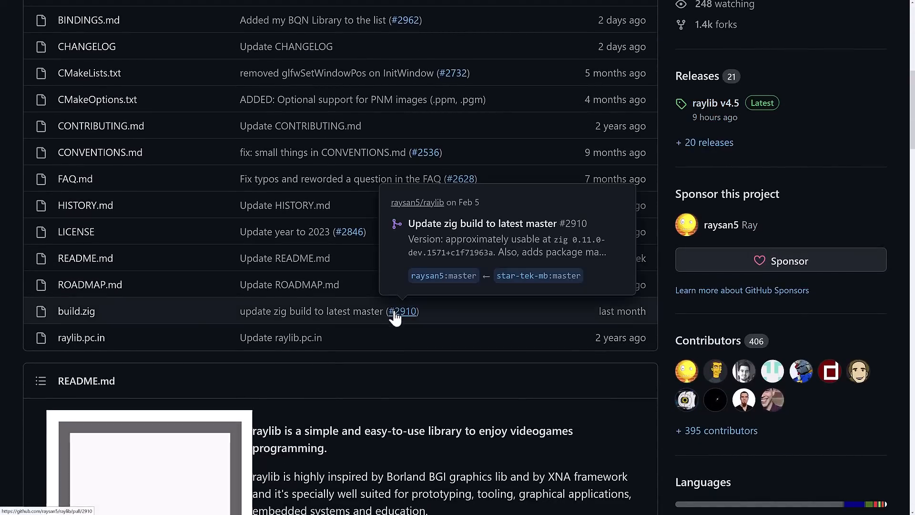
pyautogui.scroll(-3)
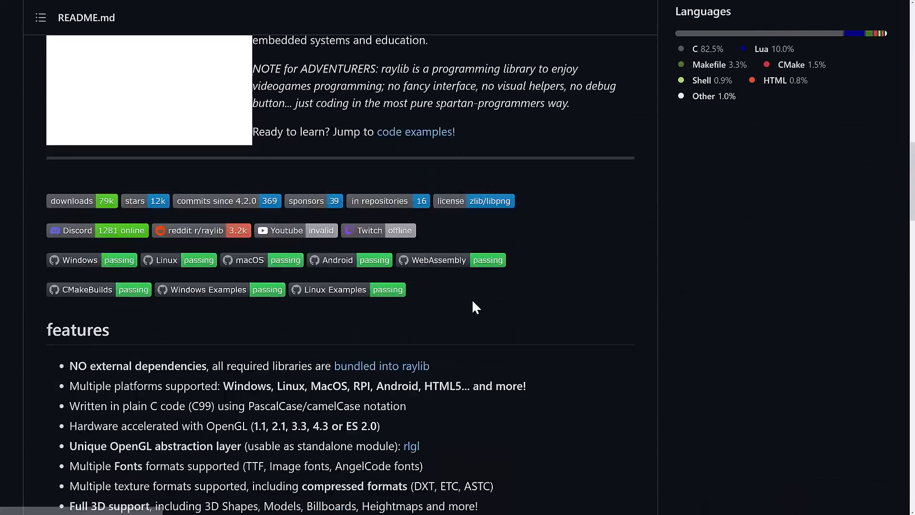
pyautogui.scroll(-3)
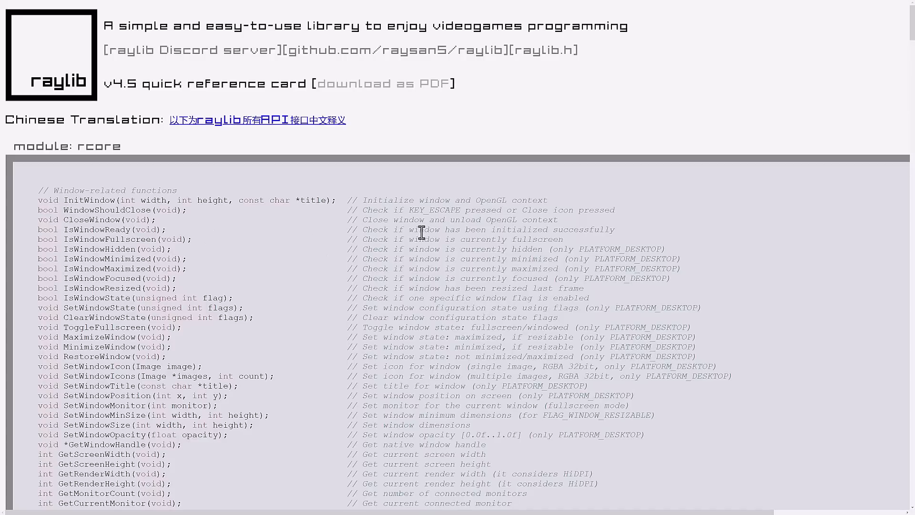
# Open the examples gallery and filter it by the text and textures modules
pyautogui.click(389, 72)
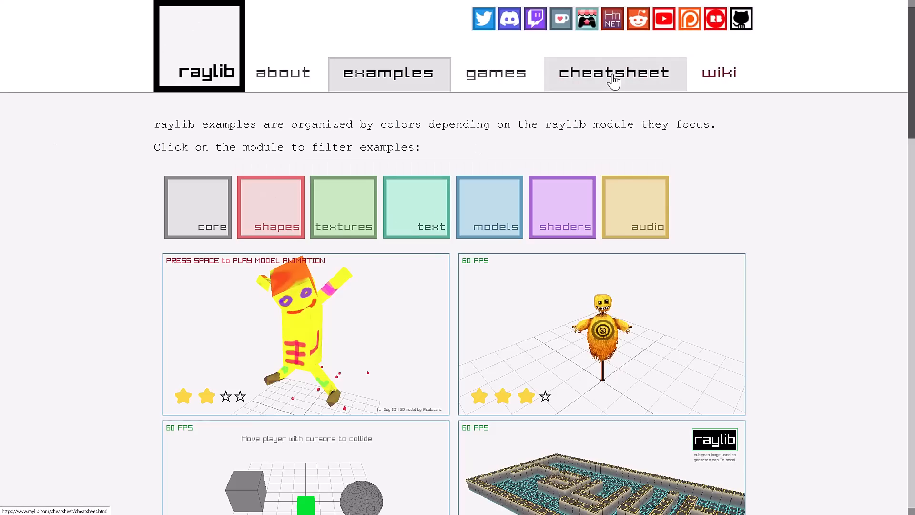
pyautogui.scroll(-3)
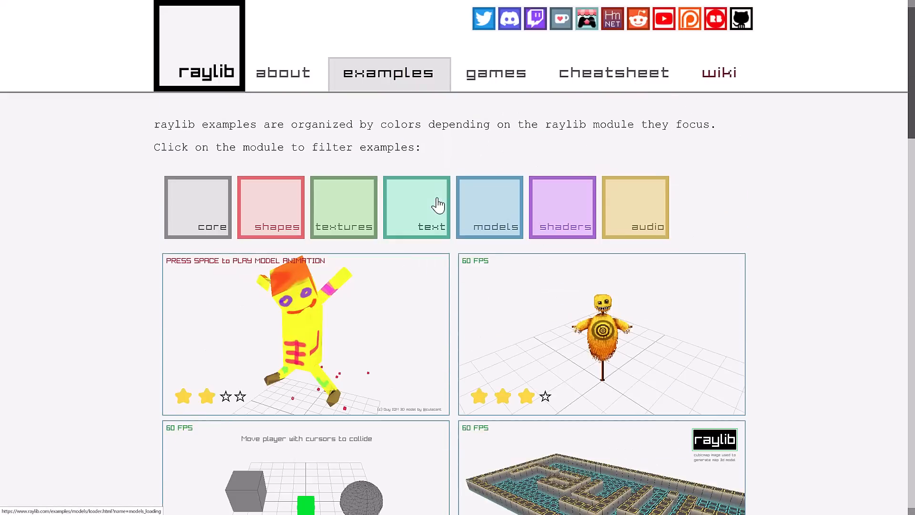
pyautogui.click(415, 208)
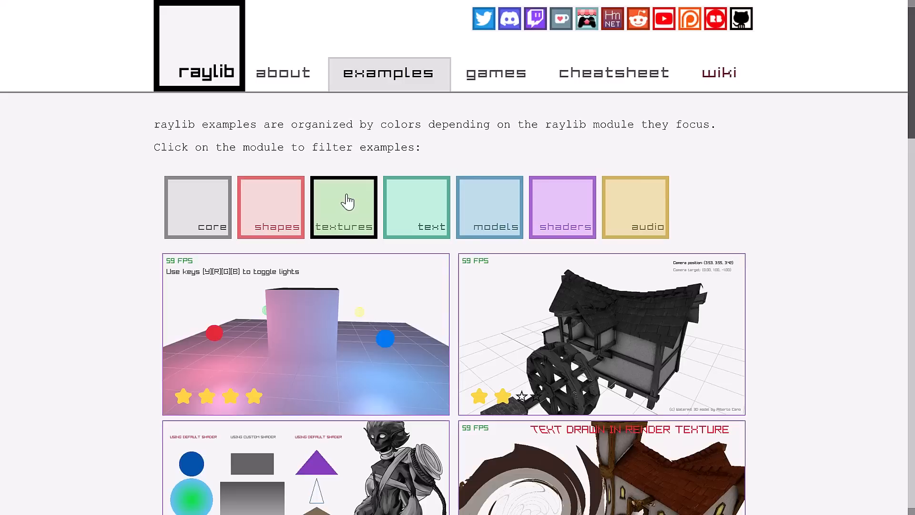
pyautogui.click(286, 73)
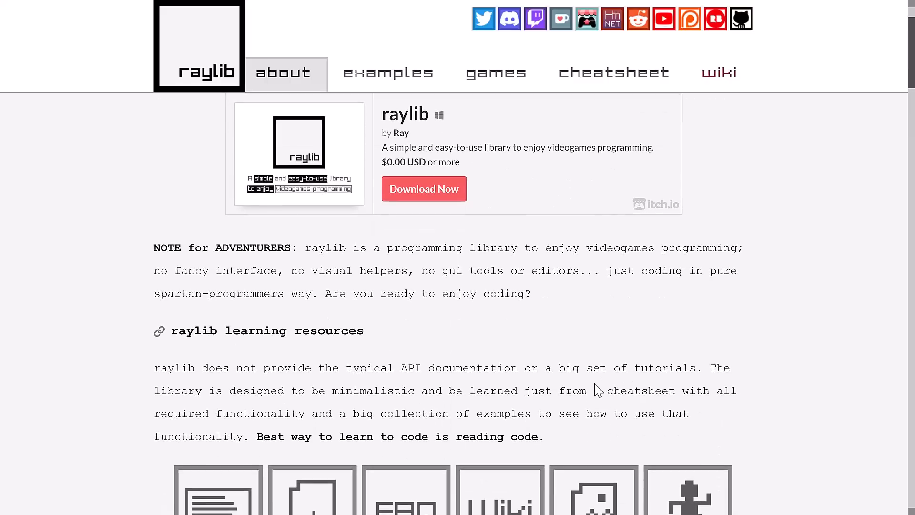
# Scroll the about page past resources, awards, platforms, bindings, community and features to the architecture section
pyautogui.scroll(-3)
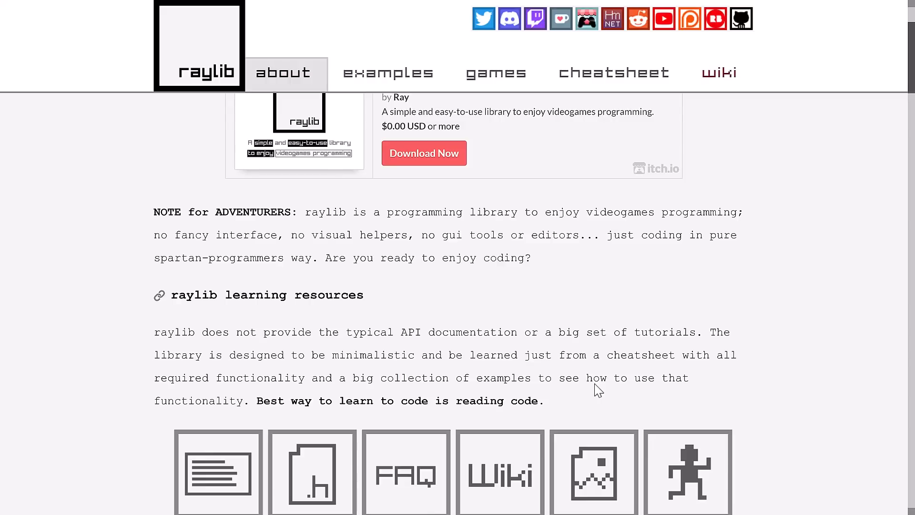
pyautogui.scroll(-3)
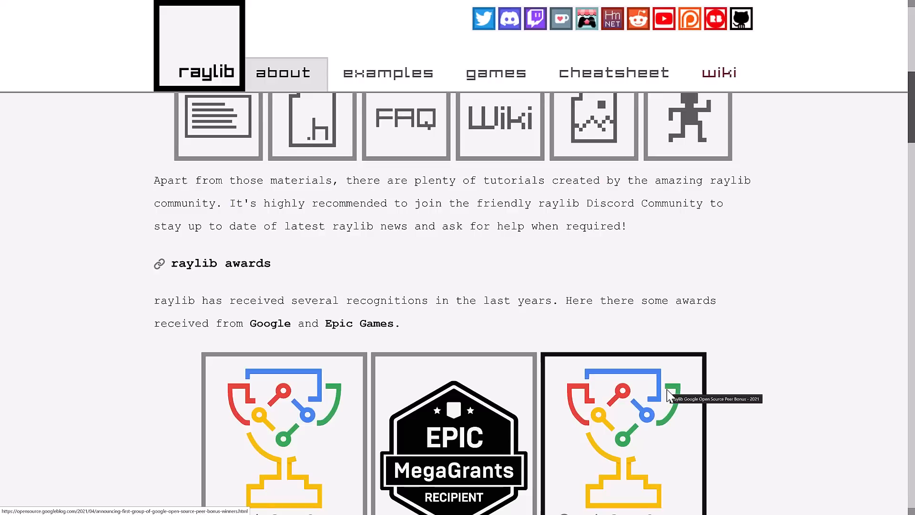
pyautogui.scroll(-3)
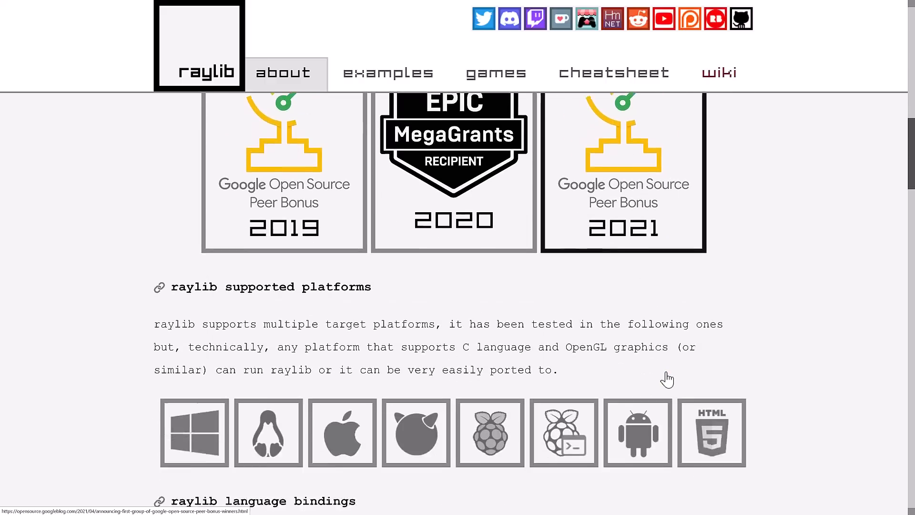
pyautogui.scroll(-3)
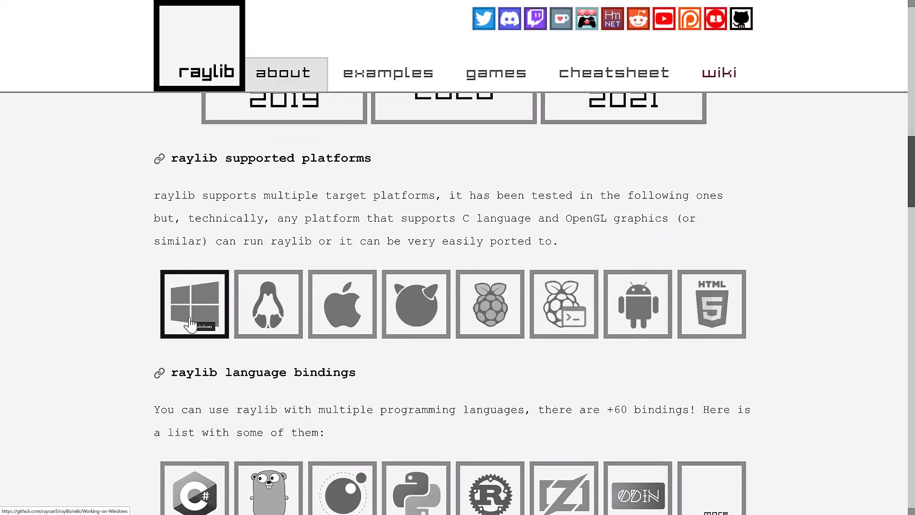
pyautogui.scroll(-3)
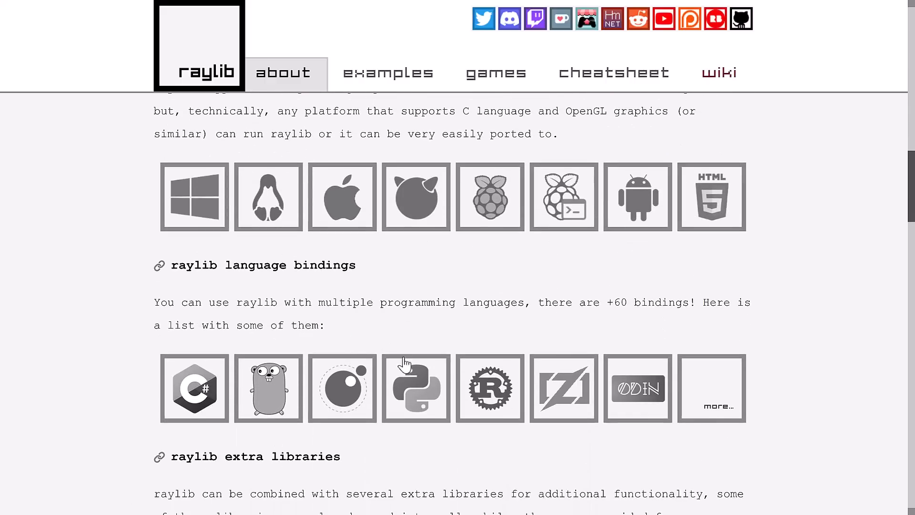
pyautogui.scroll(-3)
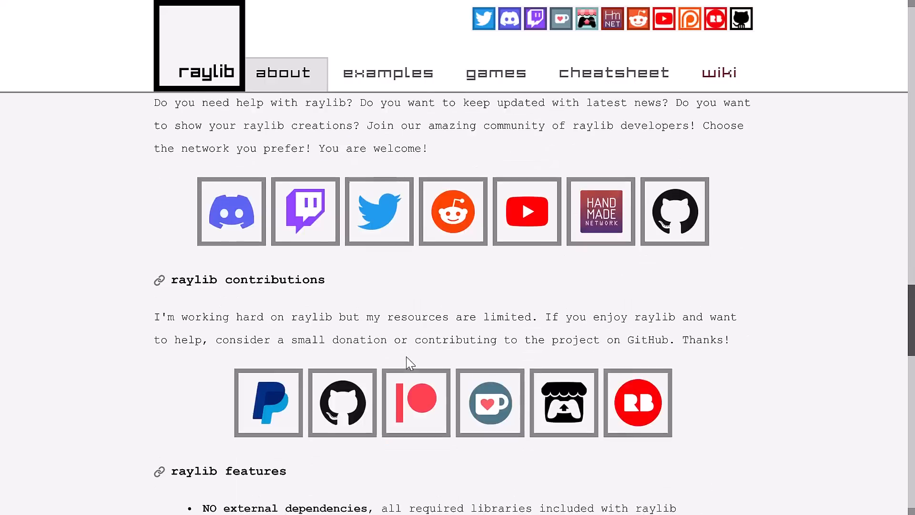
pyautogui.scroll(-3)
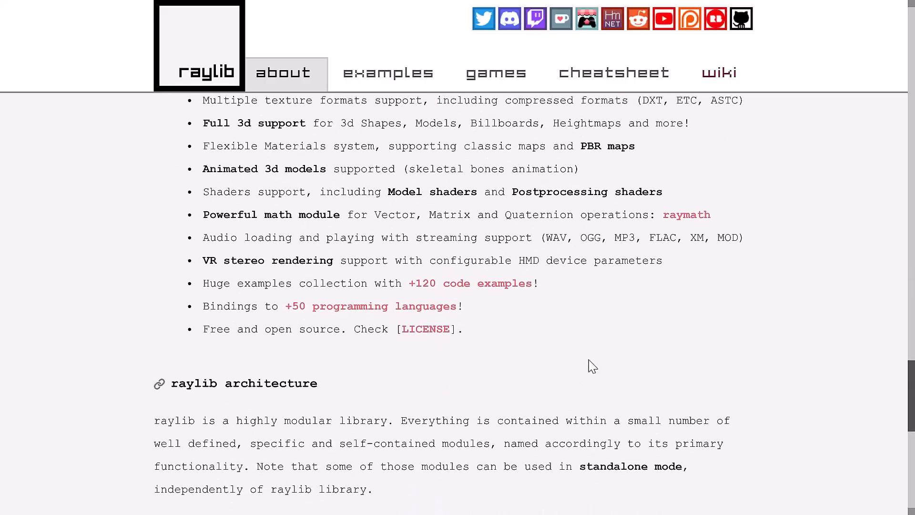
pyautogui.scroll(-3)
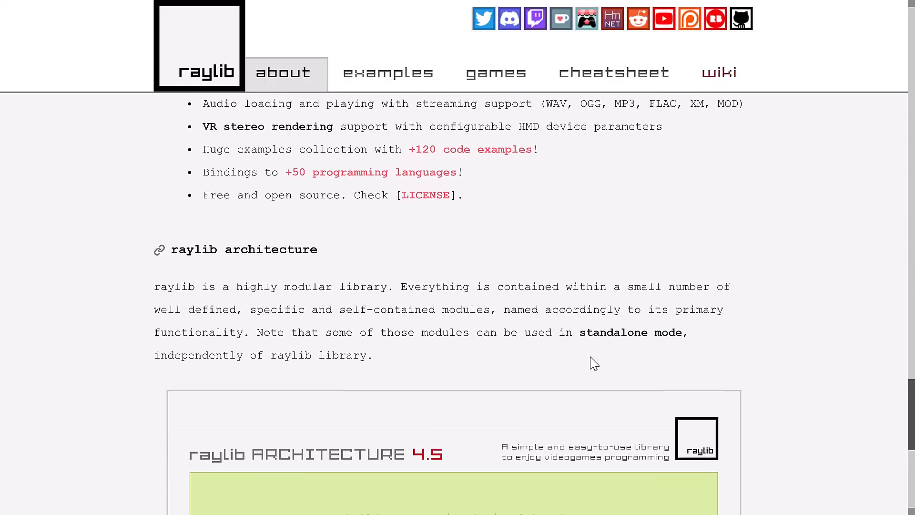
pyautogui.scroll(-3)
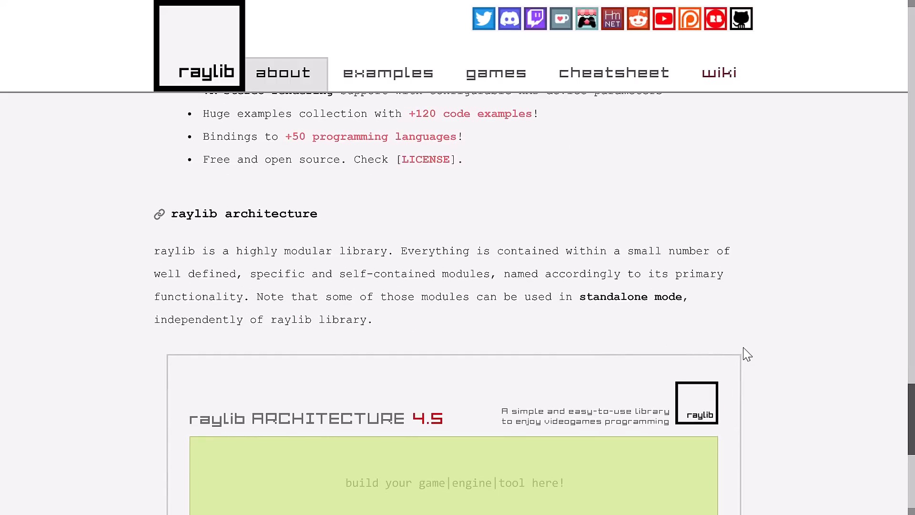
# Scroll down until the full architecture 4.5 diagram and the page footer are visible
pyautogui.scroll(-3)
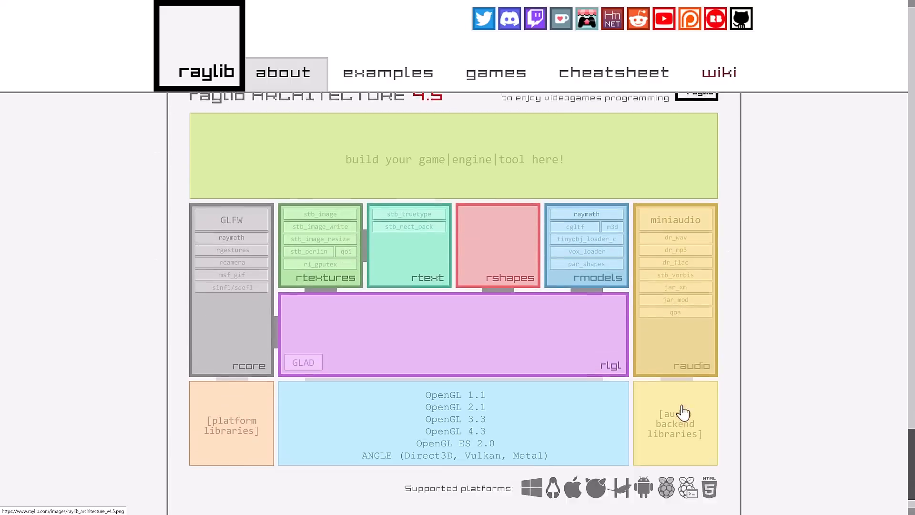
pyautogui.scroll(-3)
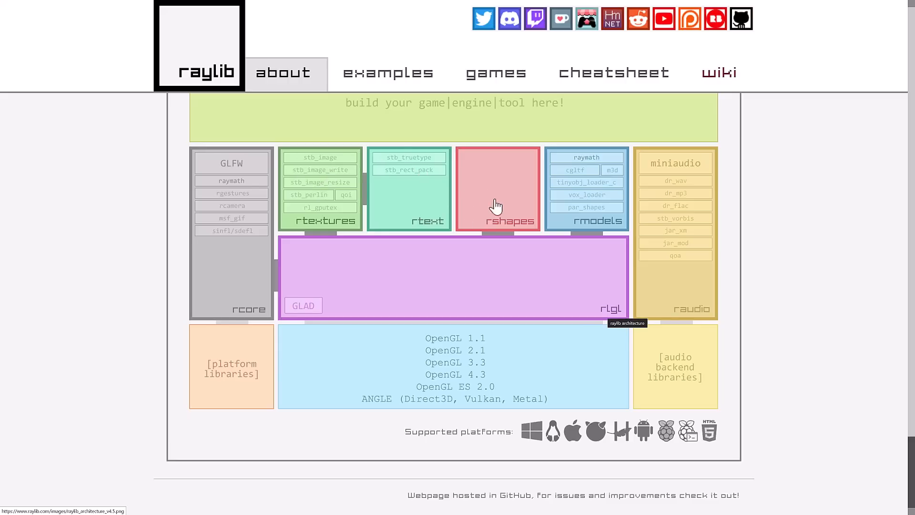
pyautogui.moveTo(597, 297)
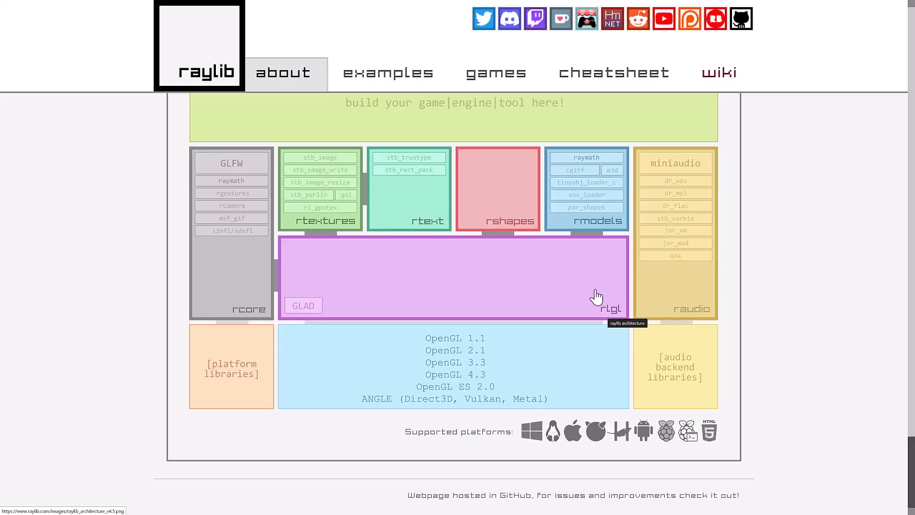
pyautogui.moveTo(292, 350)
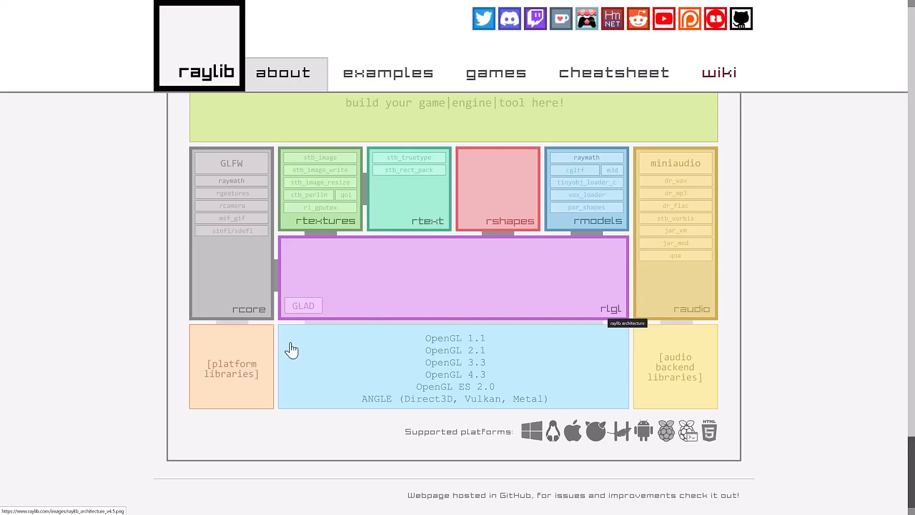
pyautogui.moveTo(449, 181)
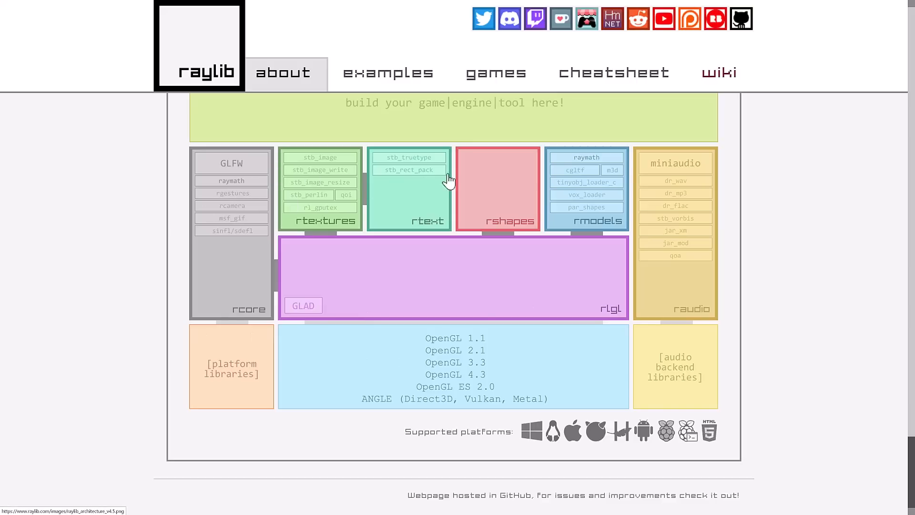
pyautogui.moveTo(408, 251)
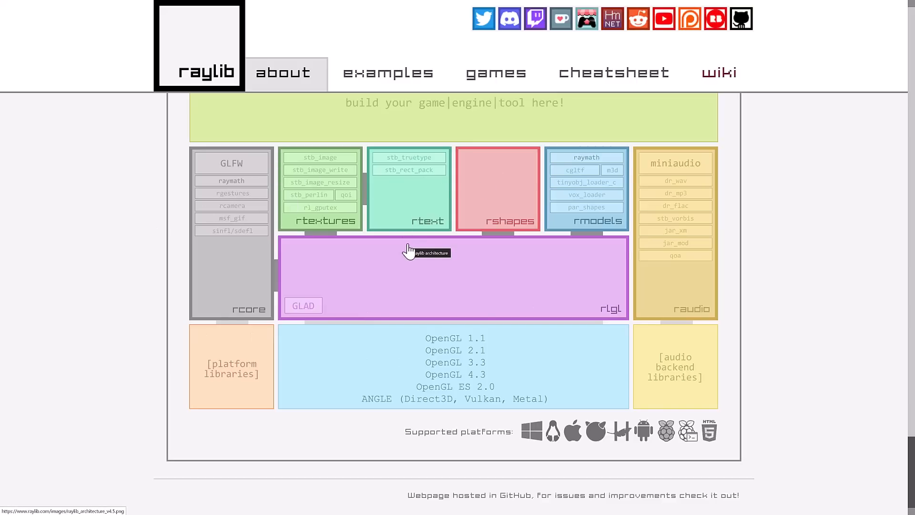